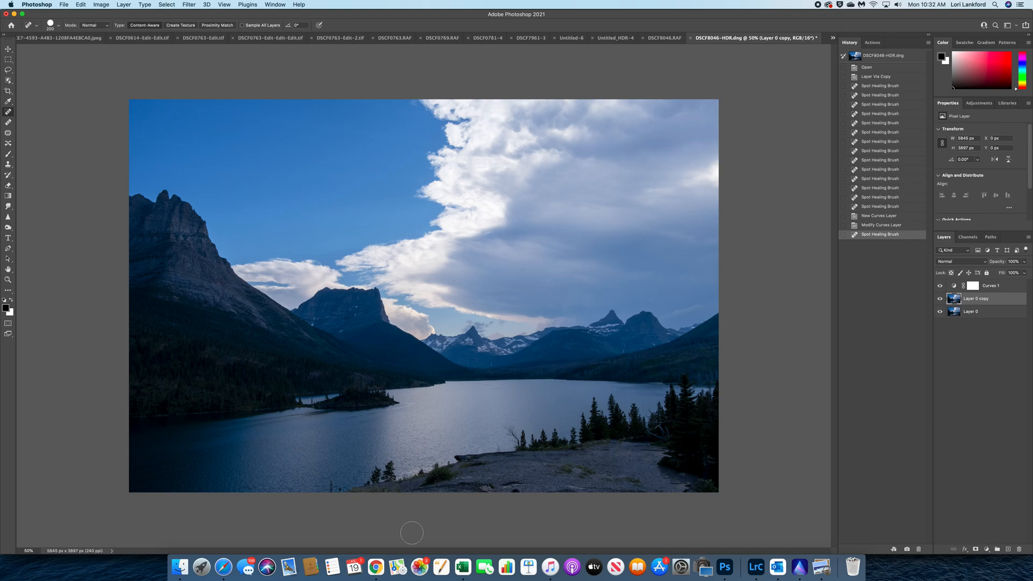
mouse_move(242, 271)
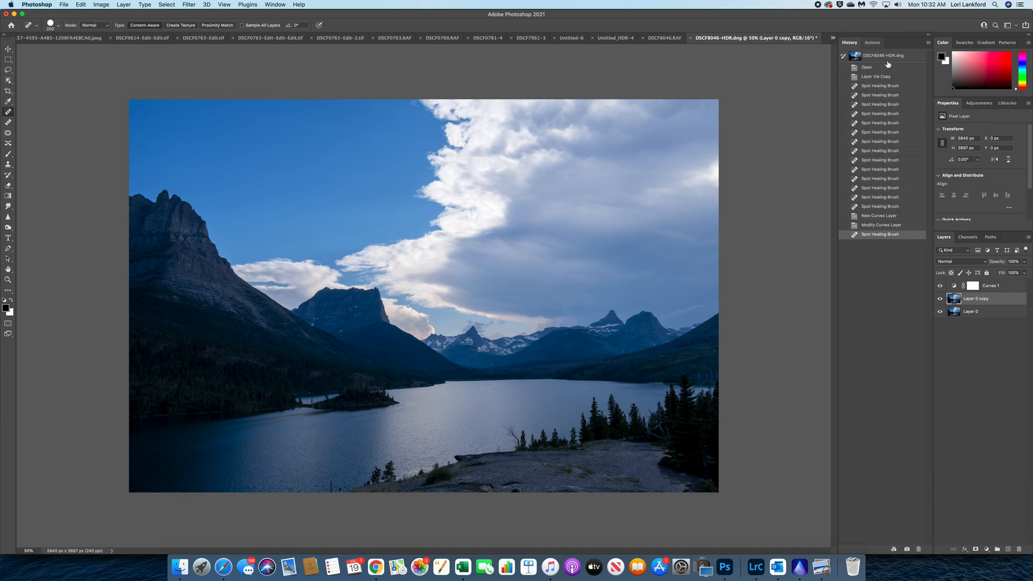
Step: Collapse the History/Actions panel group to give the lake photo more room
left_click(832, 37)
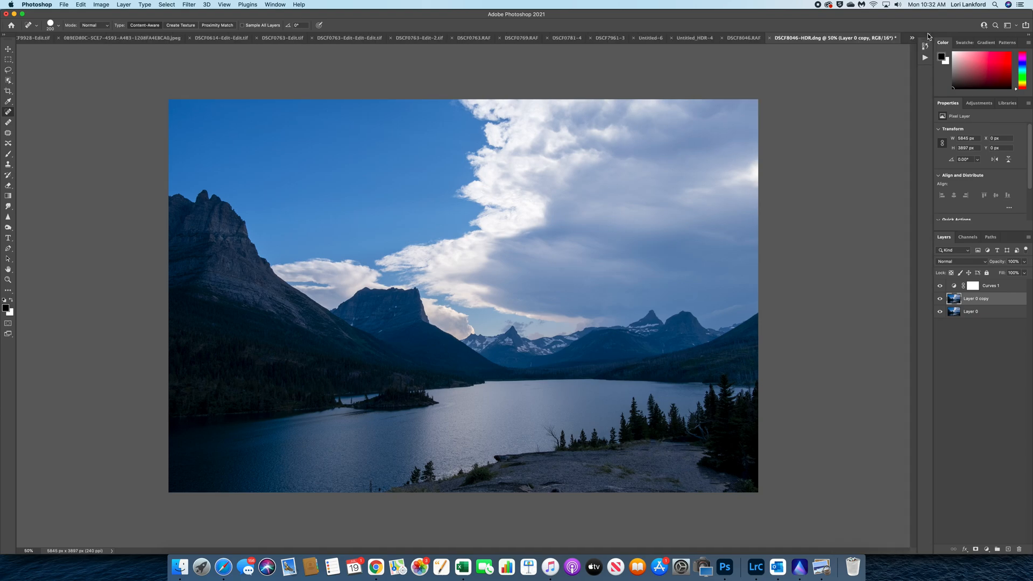
mouse_move(442, 200)
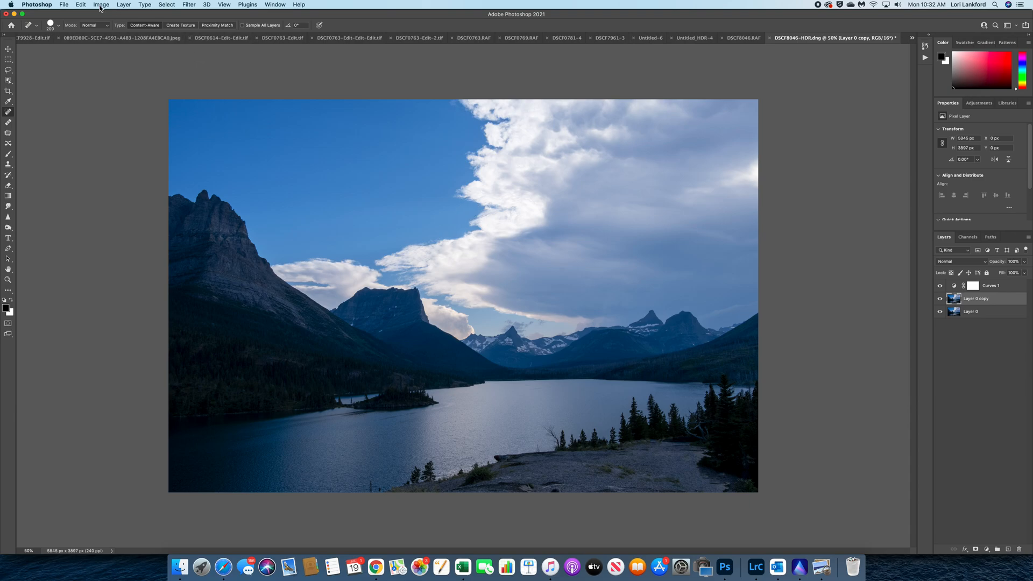
Step: Convert the image to Lab Color mode via Image > Mode, discarding the Curves adjustment layer
left_click(101, 4)
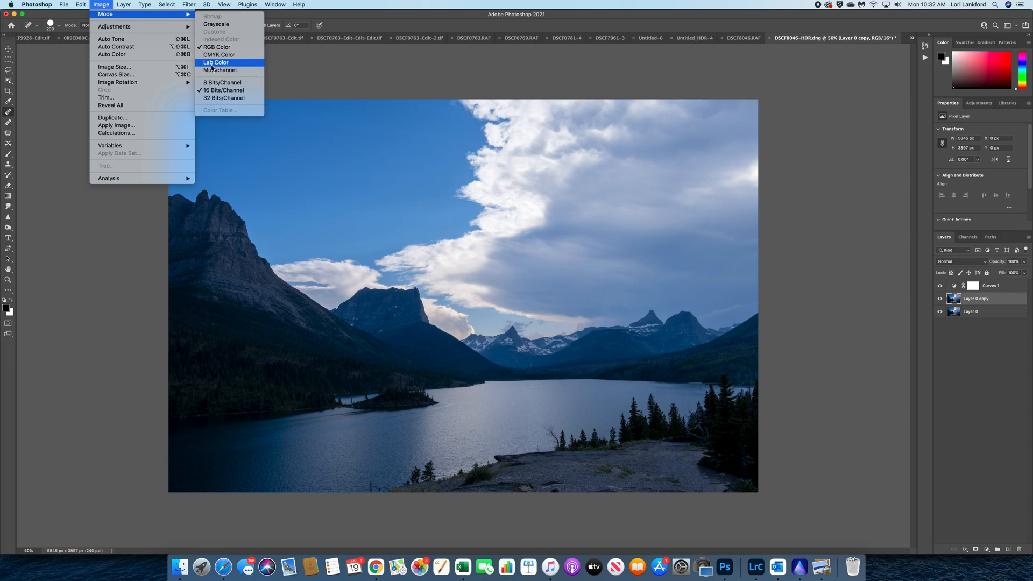
mouse_move(111, 39)
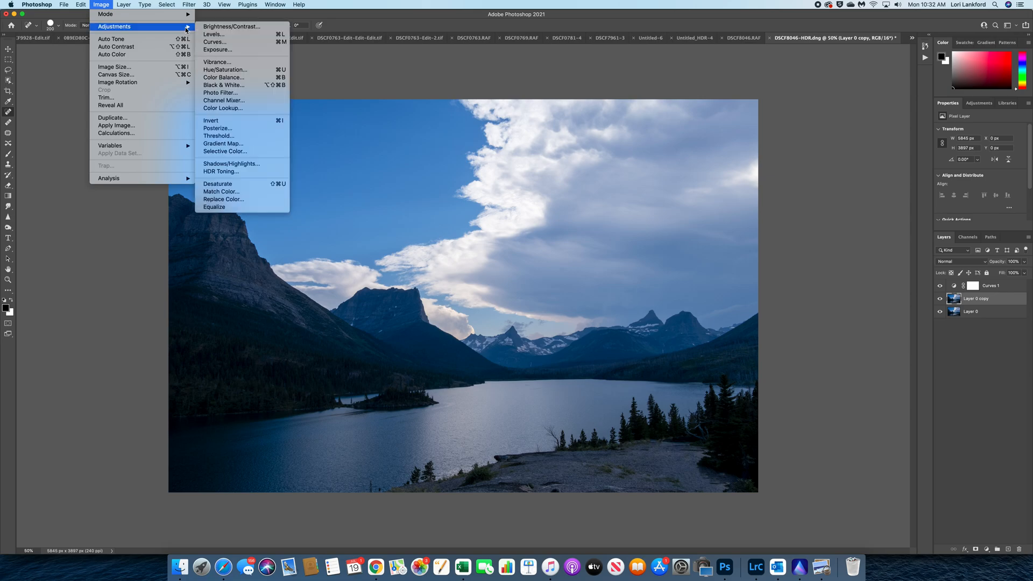
mouse_move(105, 14)
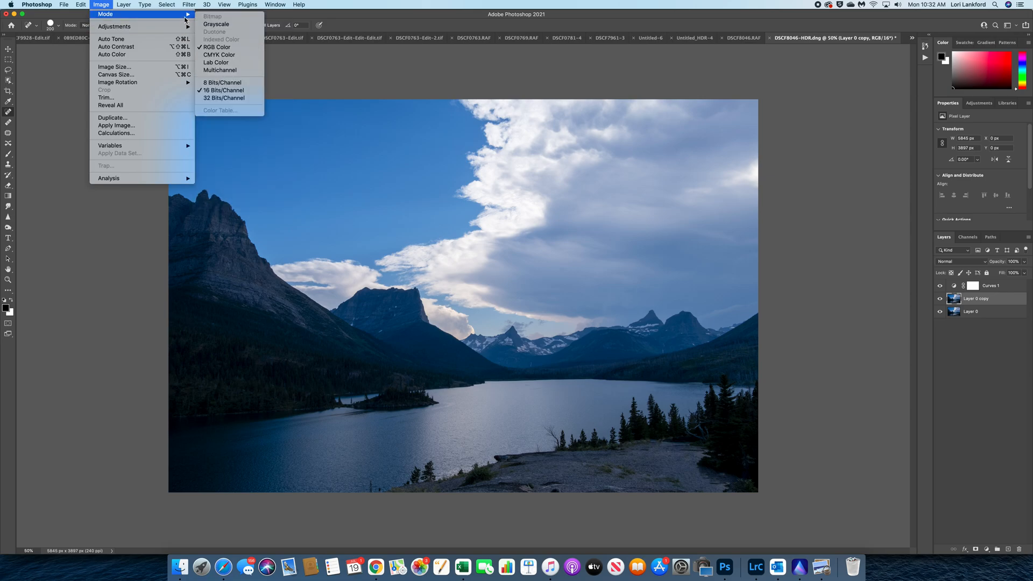
mouse_move(217, 62)
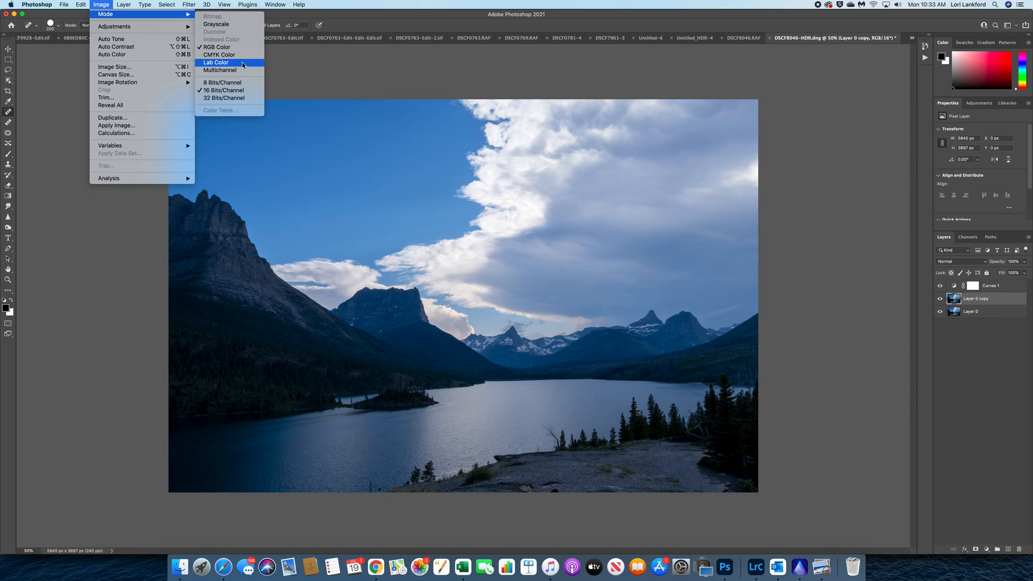
left_click(216, 62)
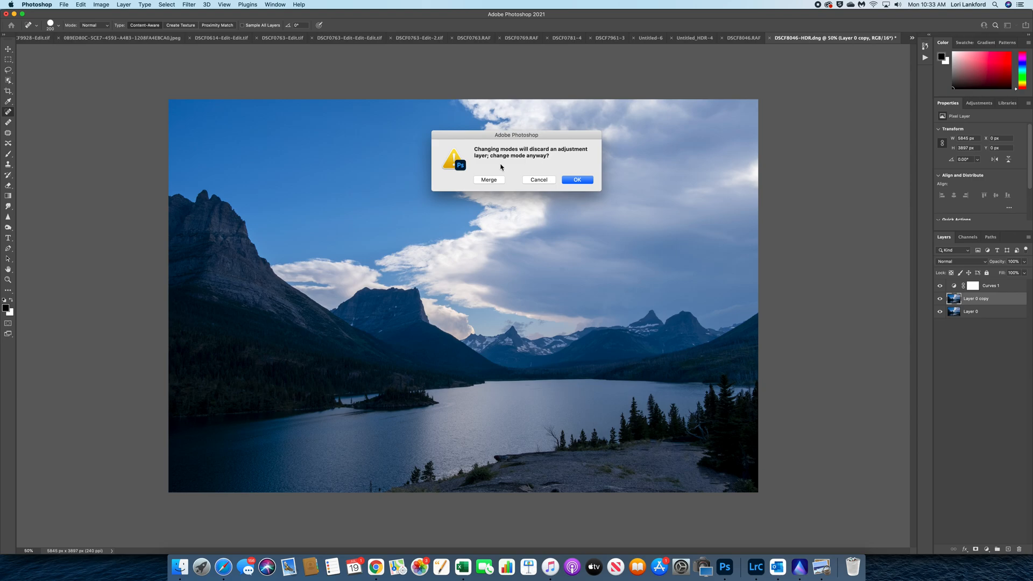
mouse_move(576, 180)
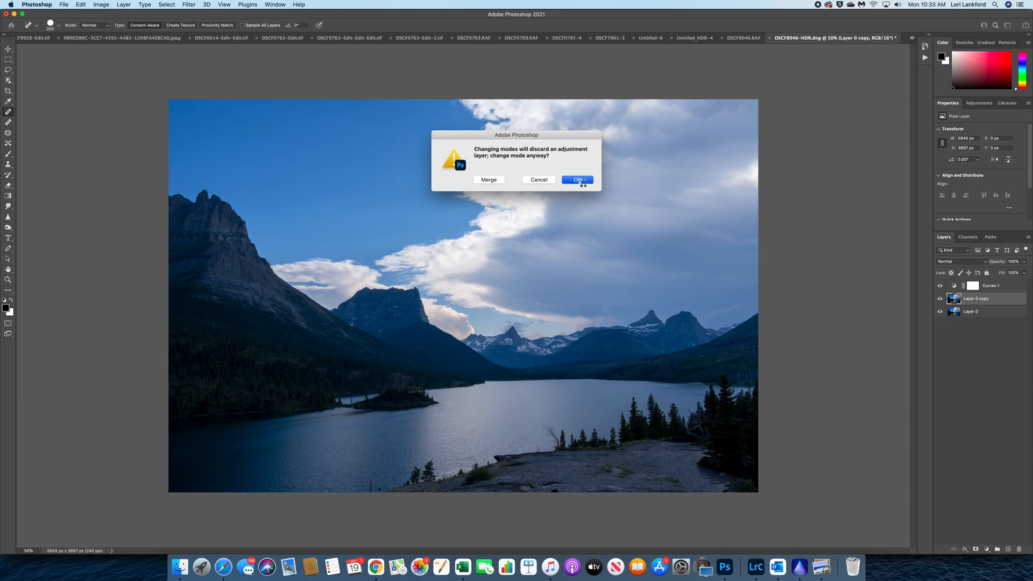
left_click(577, 180)
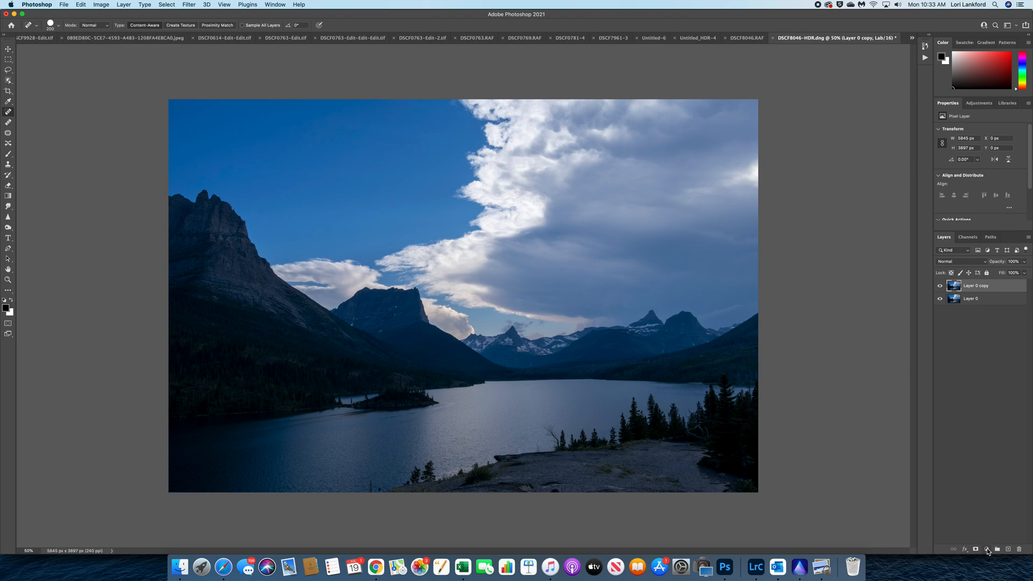
Step: Add a Curves adjustment layer and steepen the a and b channel curves for more vivid colour
left_click(986, 548)
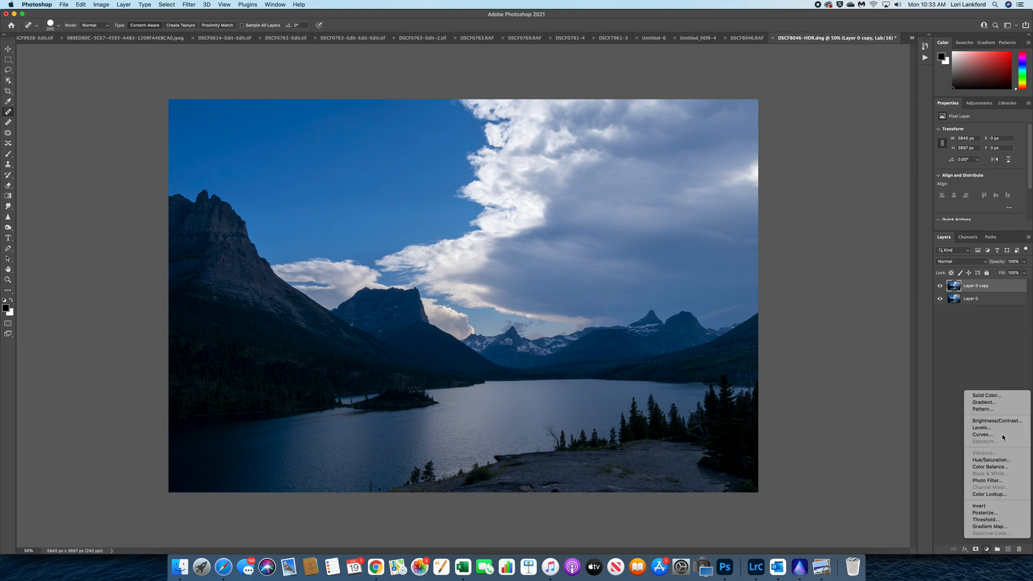
left_click(981, 434)
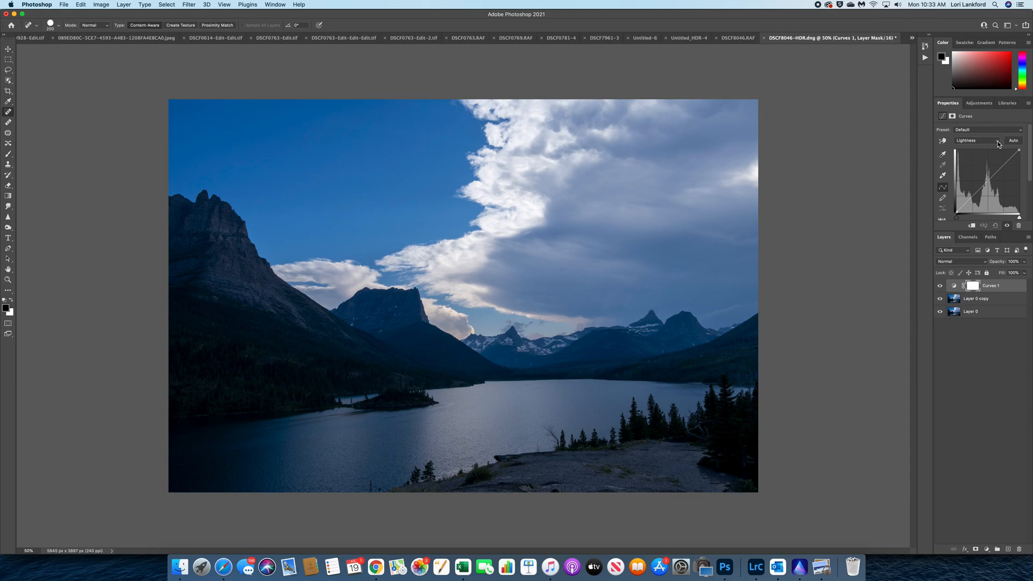
left_click(981, 140)
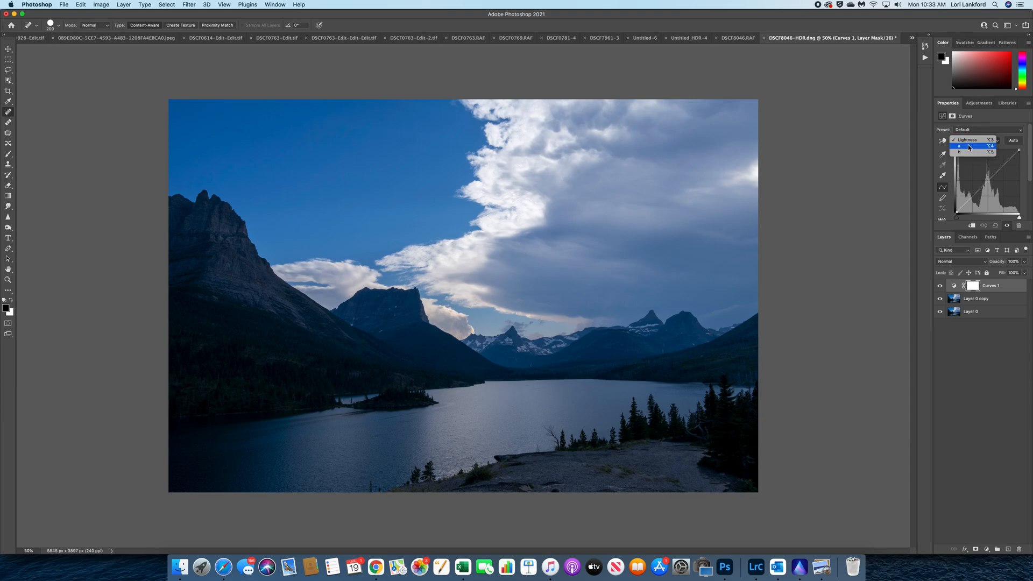
left_click(968, 152)
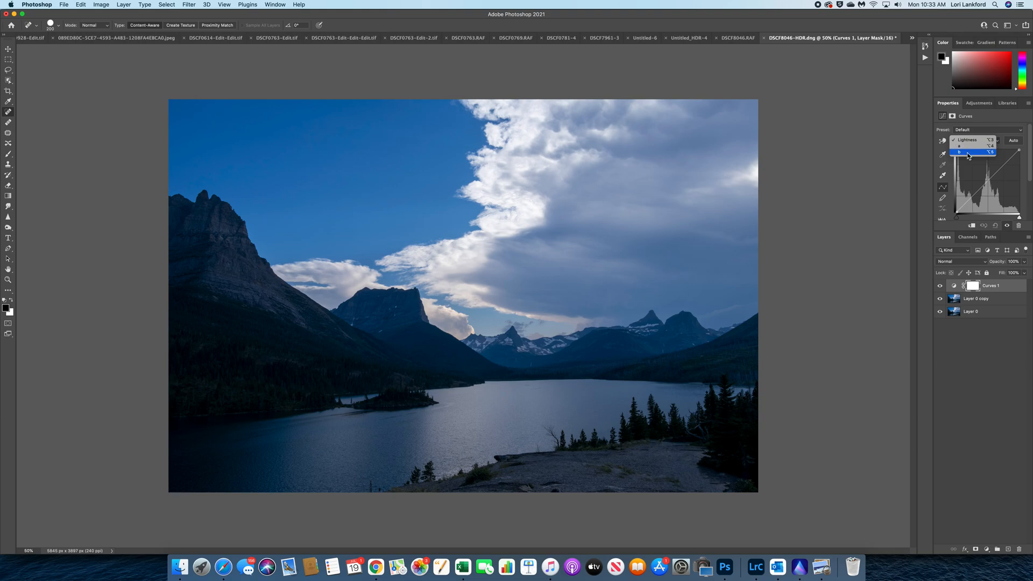
left_click(968, 152)
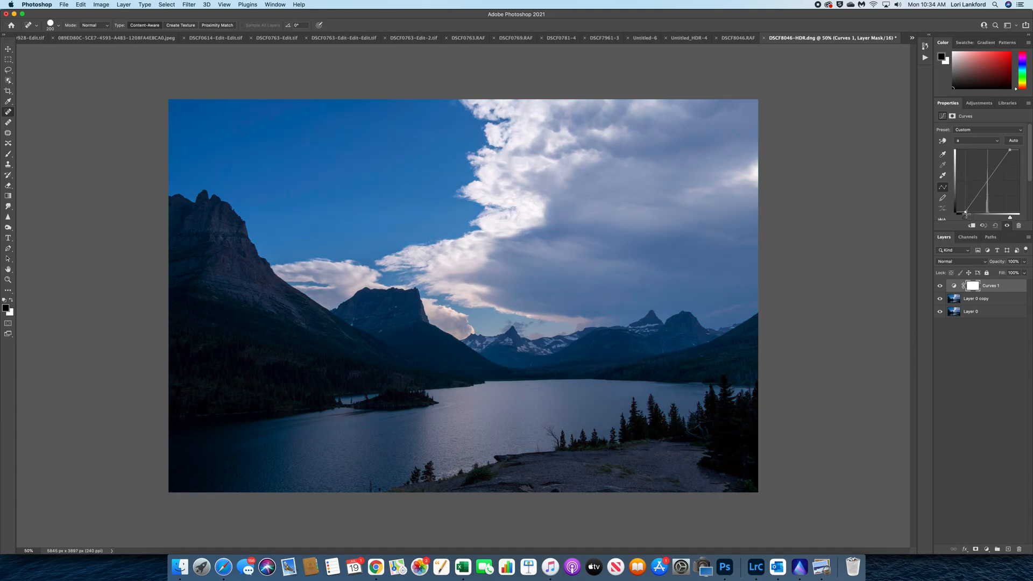
left_click_drag(964, 210, 966, 214)
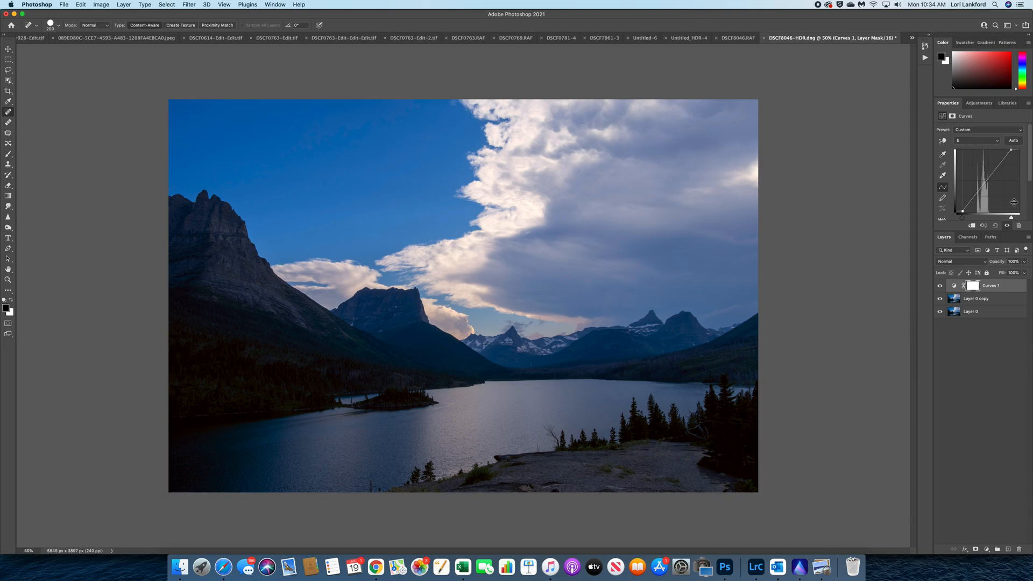
mouse_move(955, 299)
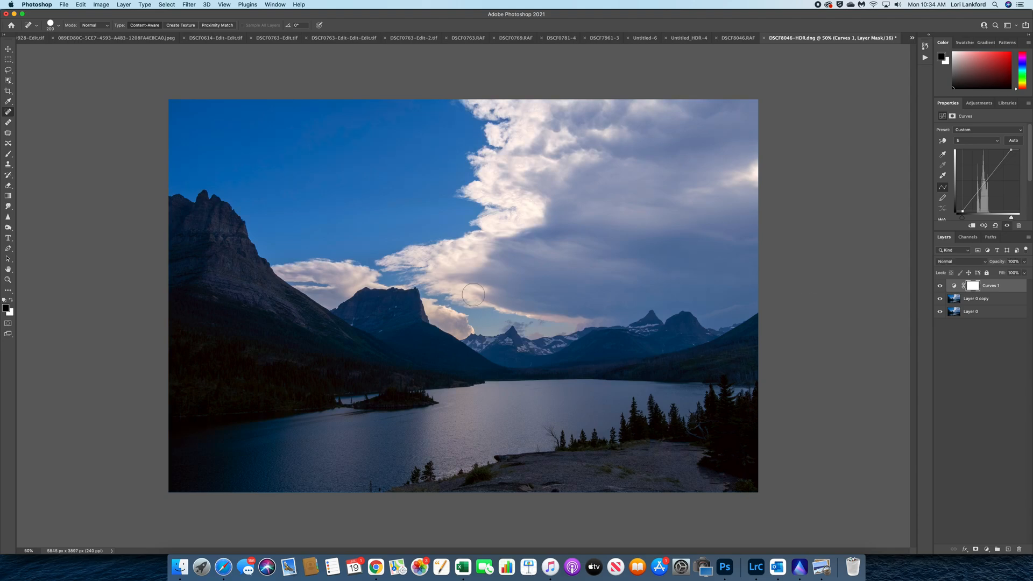
mouse_move(621, 286)
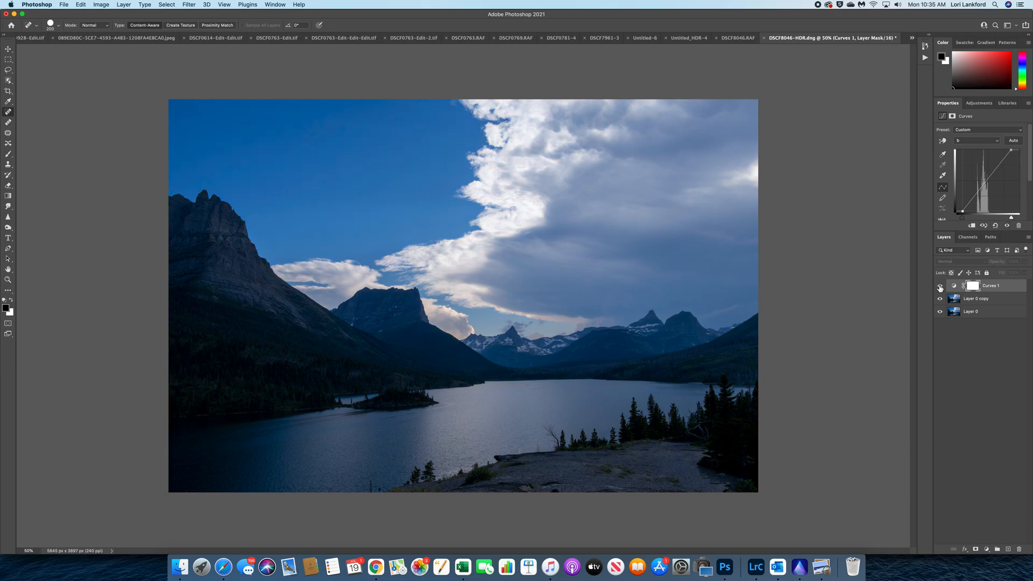
left_click(940, 286)
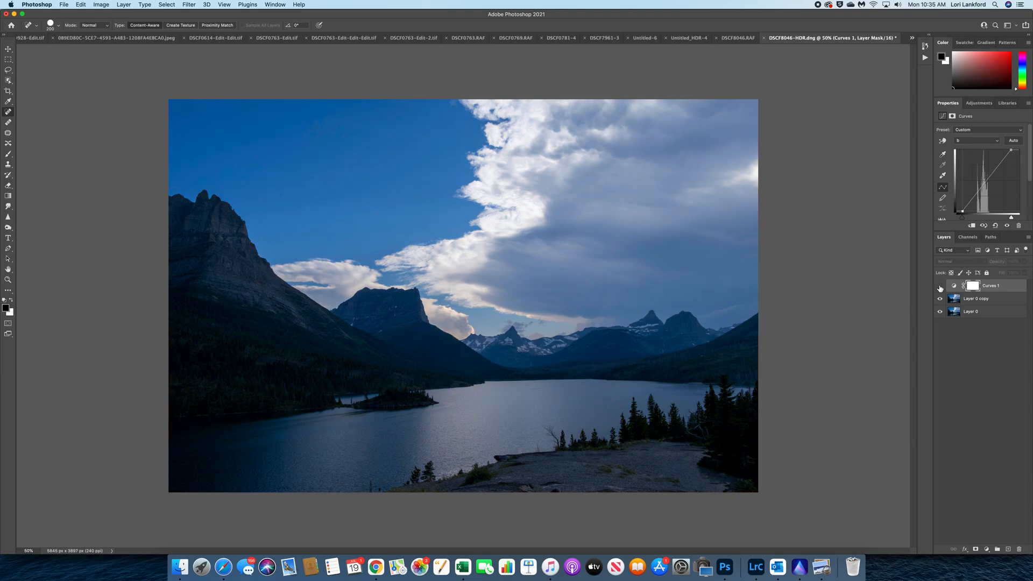
left_click(940, 285)
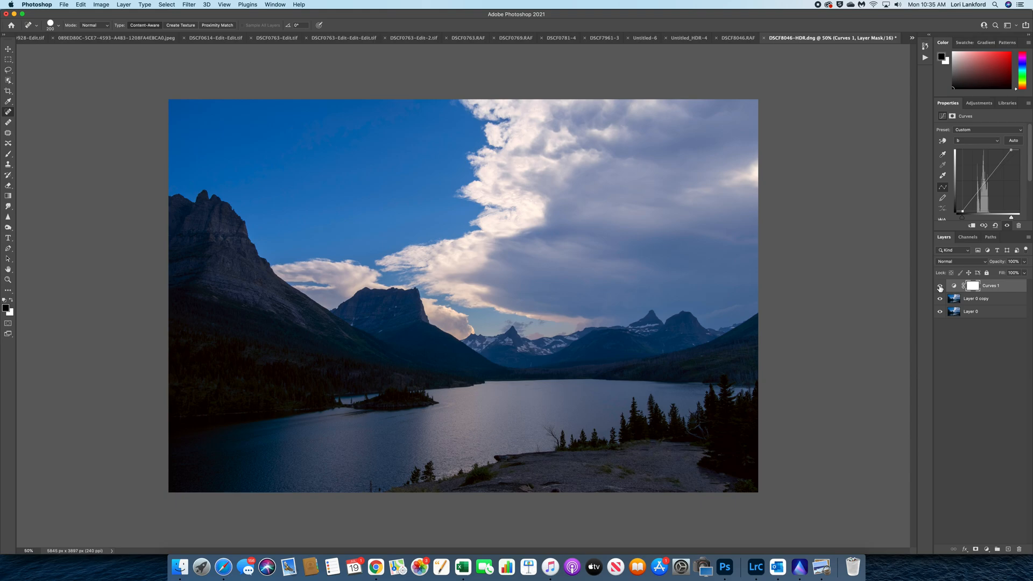
mouse_move(996, 456)
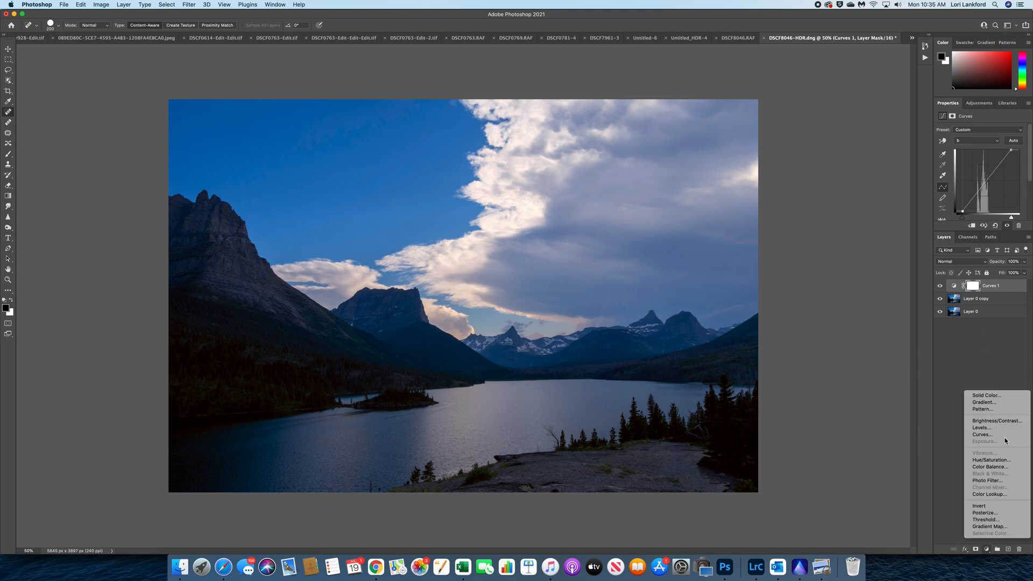
Step: Add a second Curves layer raising Lightness highlights and lowering shadows for more contrast
left_click(981, 434)
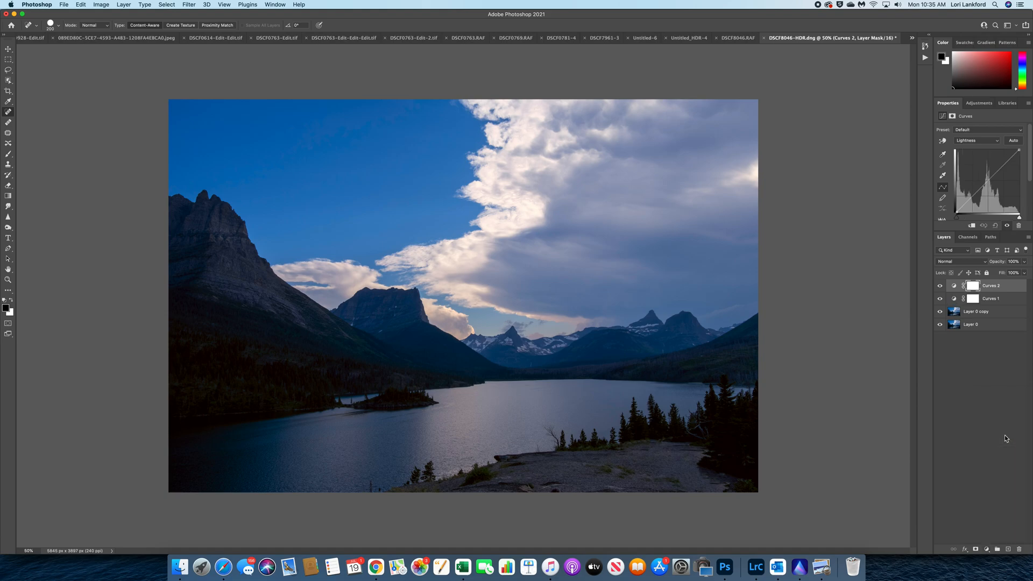
mouse_move(978, 139)
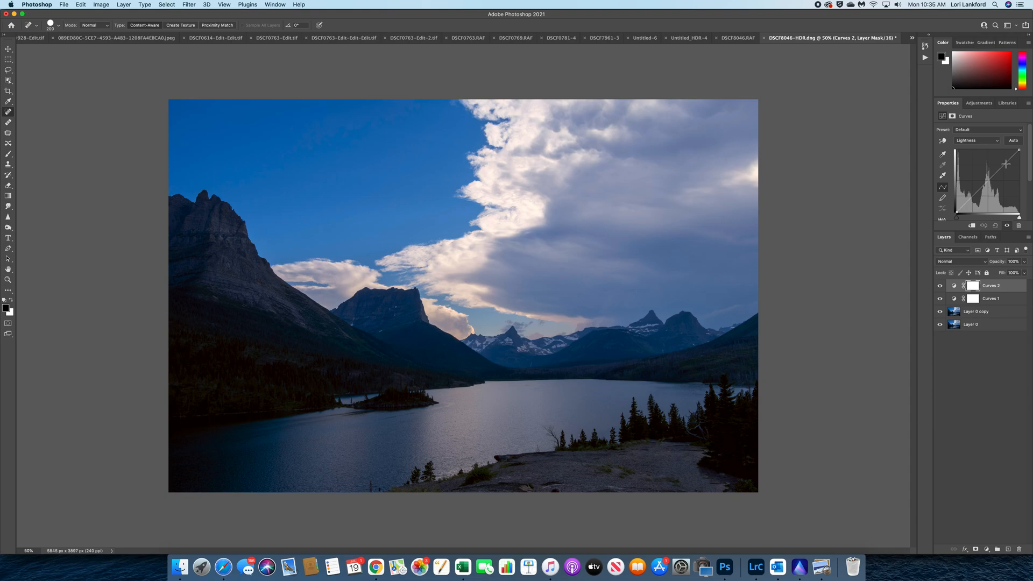
left_click_drag(1006, 165, 1003, 160)
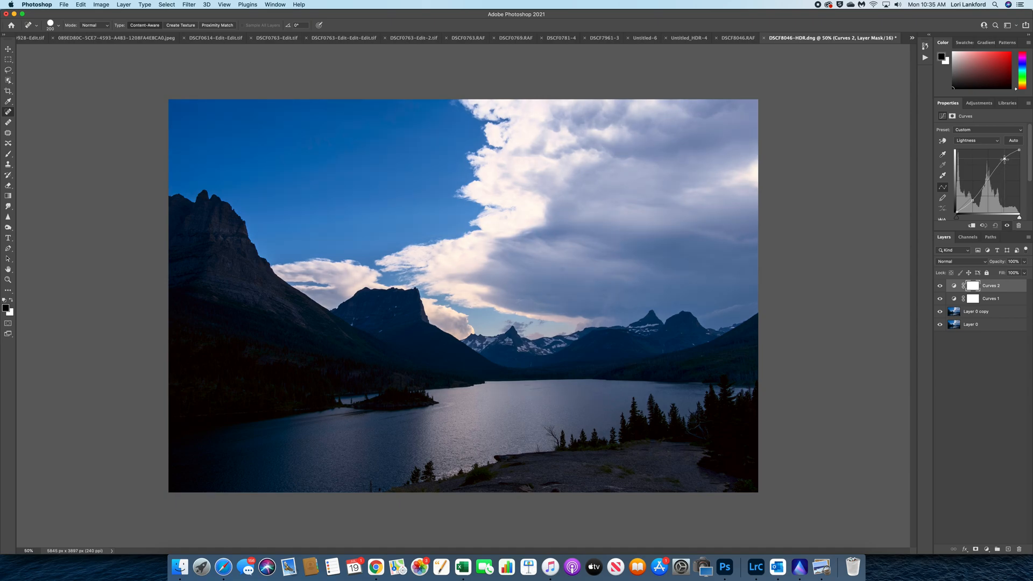
left_click_drag(1004, 160, 1002, 161)
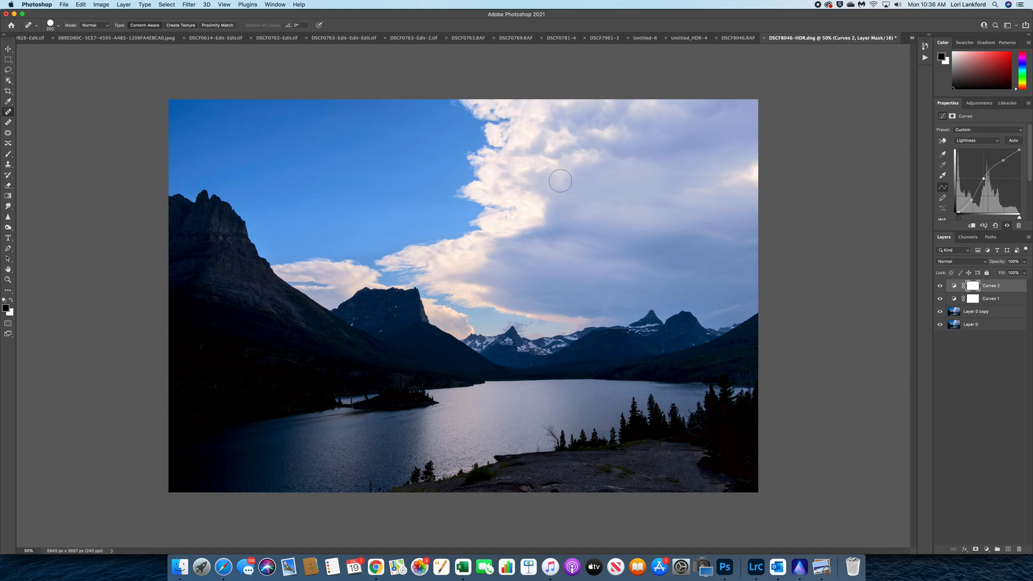
mouse_move(504, 256)
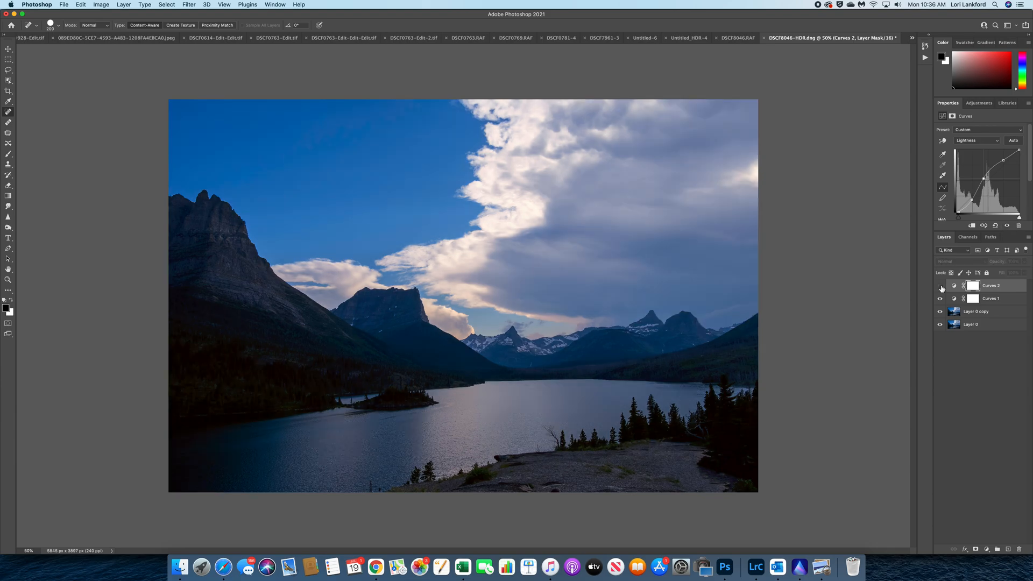
left_click(940, 285)
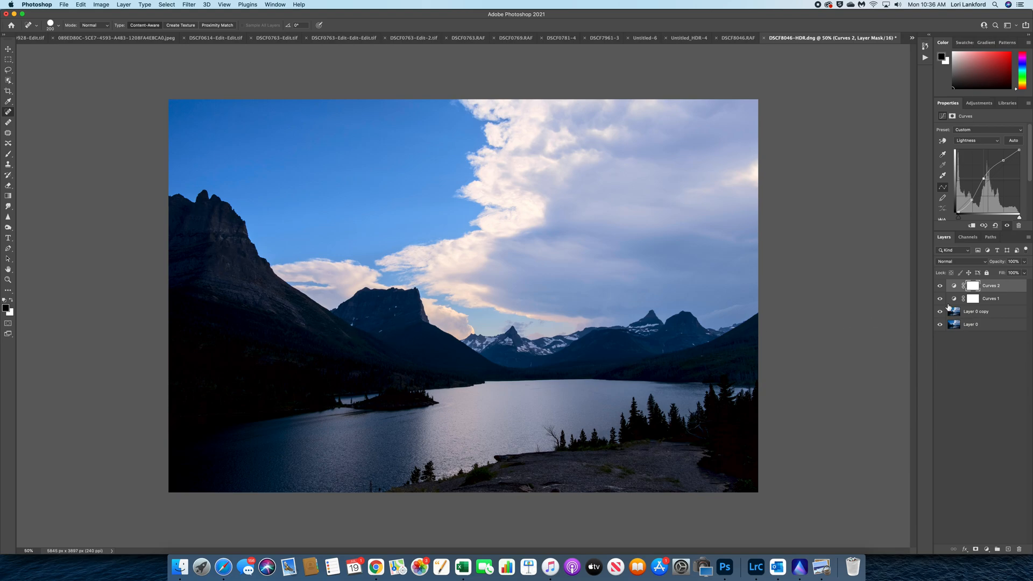
left_click(940, 285)
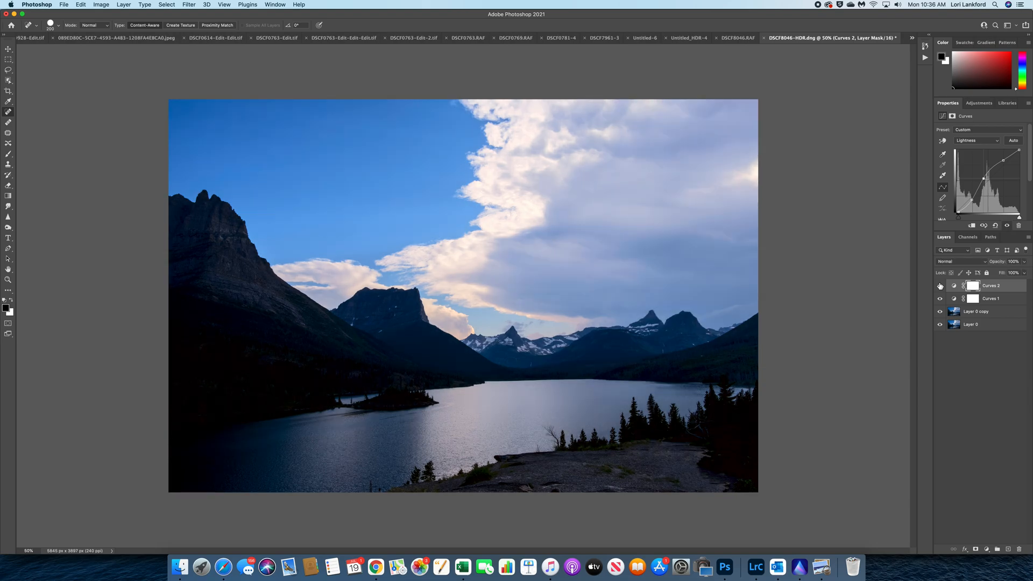
left_click(972, 285)
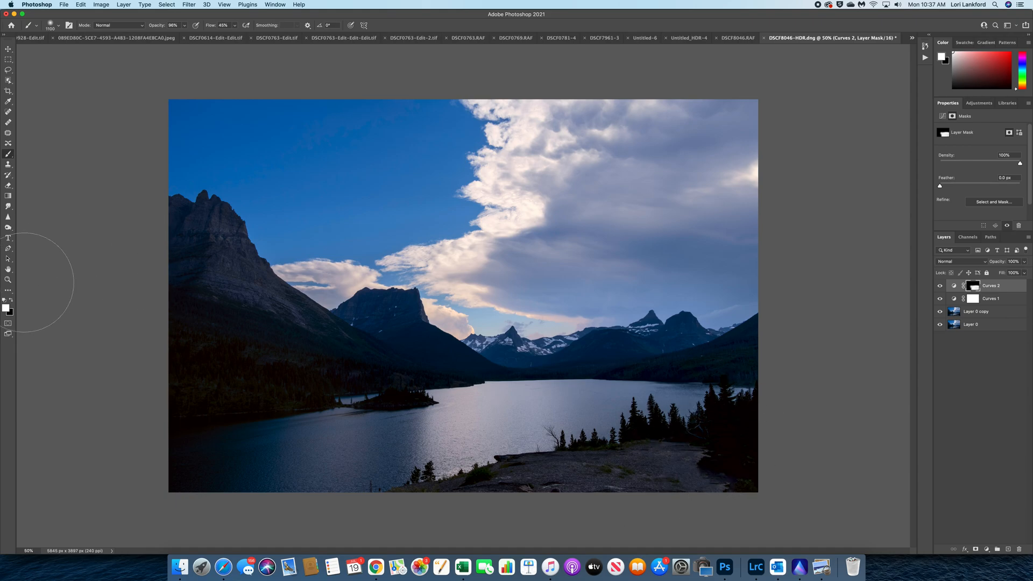
mouse_move(440, 419)
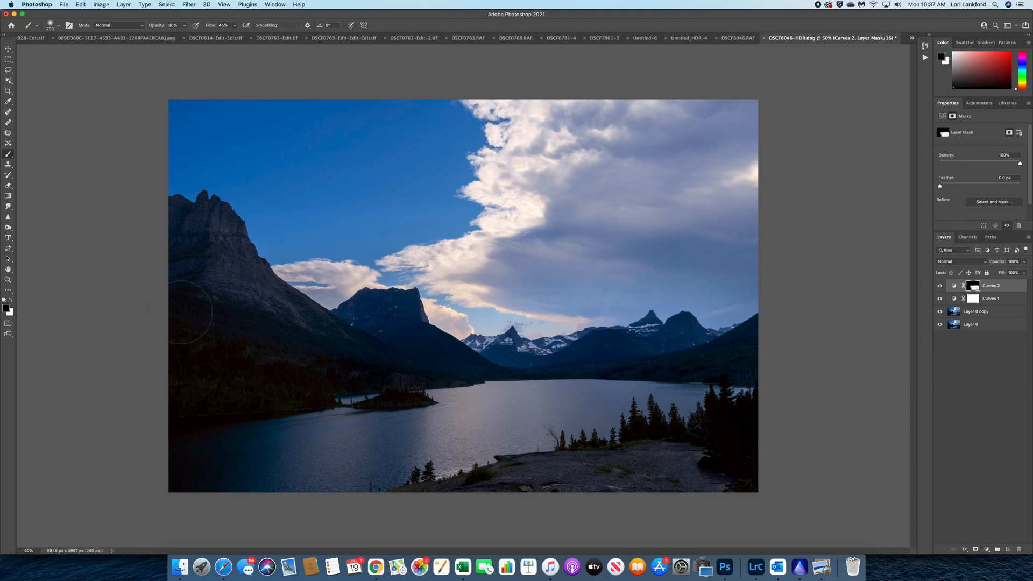
mouse_move(181, 264)
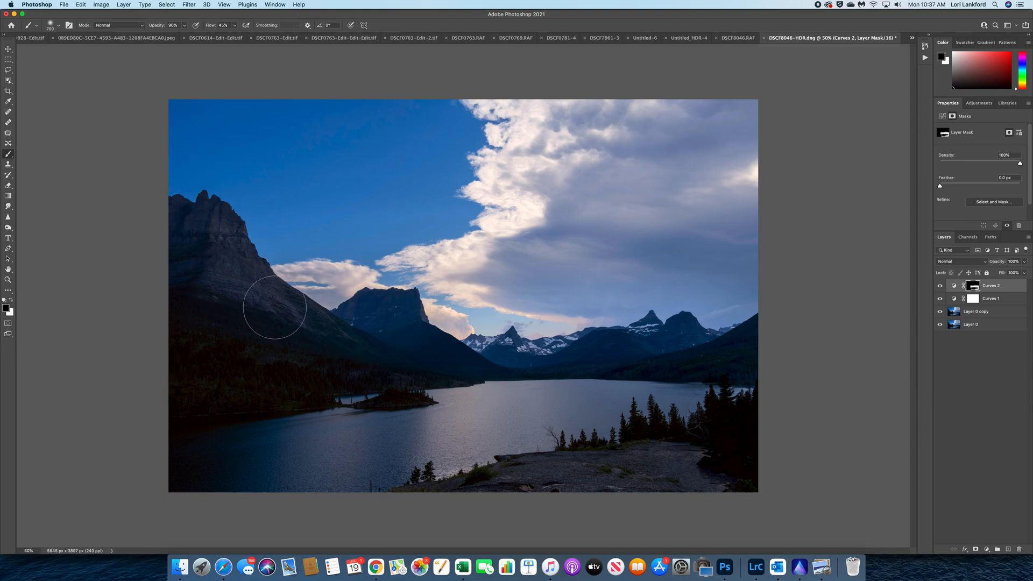
mouse_move(547, 413)
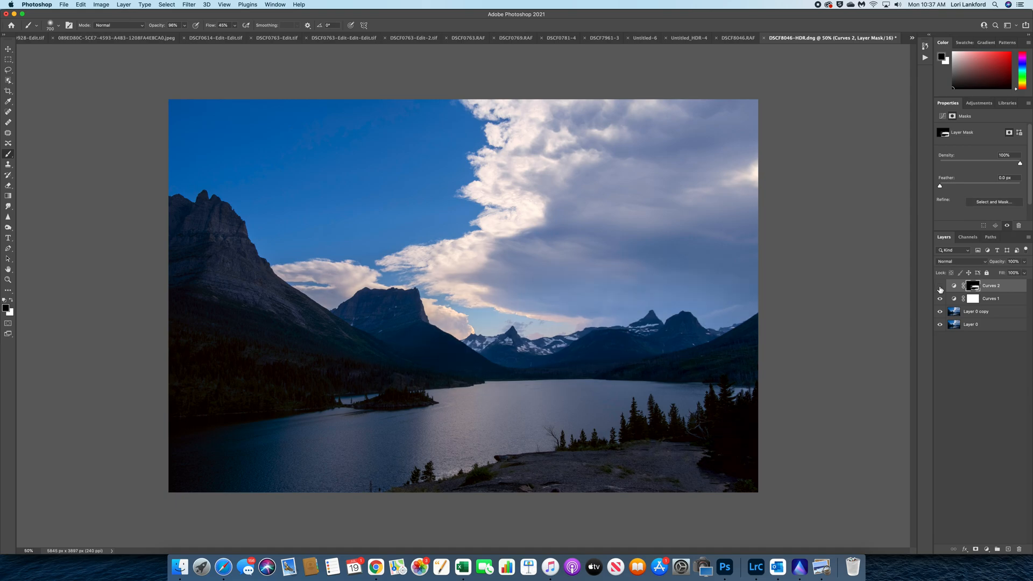
Step: Toggle the Curves 2 layer's visibility to compare the masked mountain brightening on and off
left_click(939, 285)
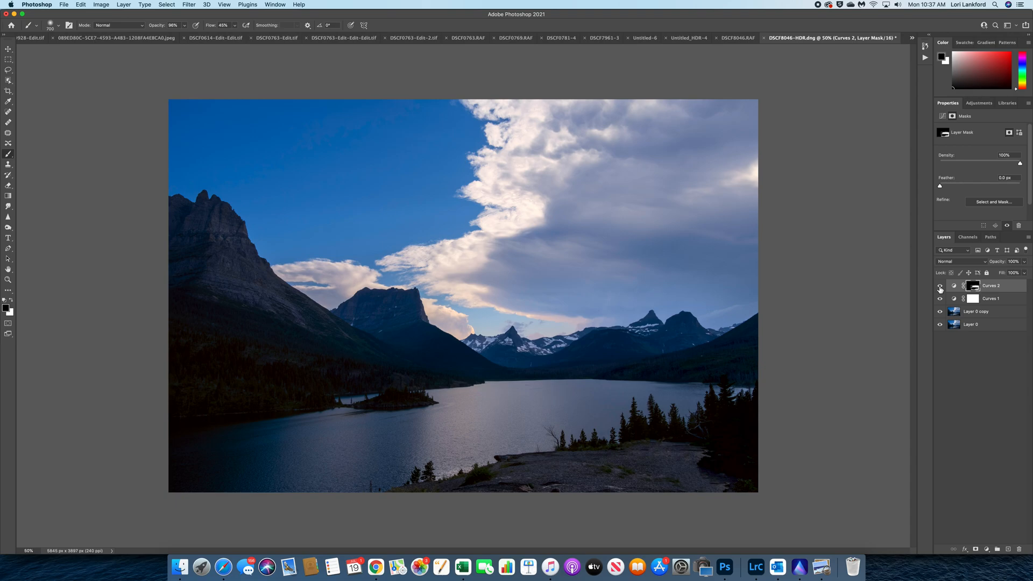
mouse_move(242, 292)
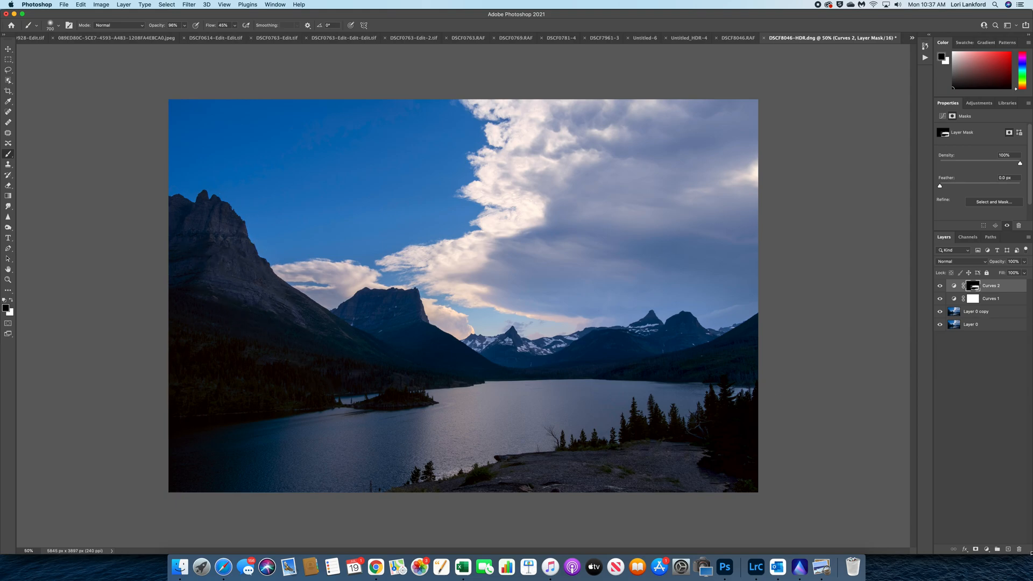
Step: Add a third Curves layer and lift its midtones to brighten the whole landscape
left_click(987, 549)
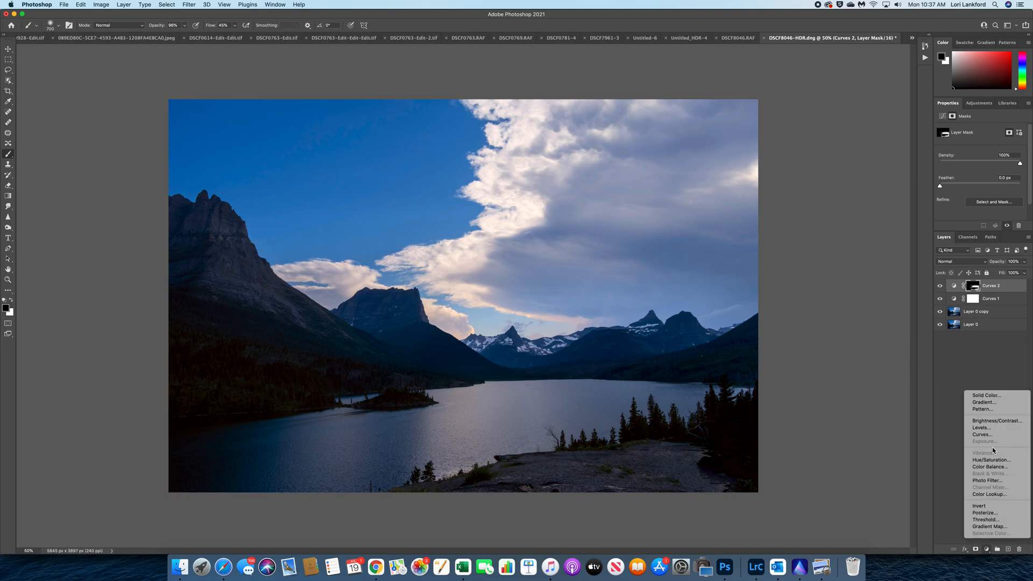
left_click(981, 434)
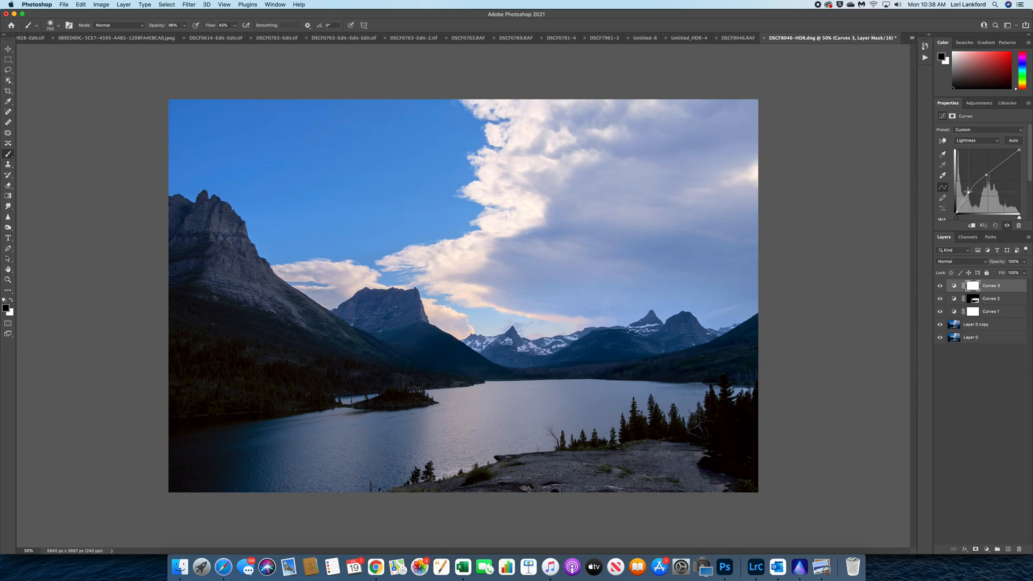
left_click_drag(984, 174, 969, 192)
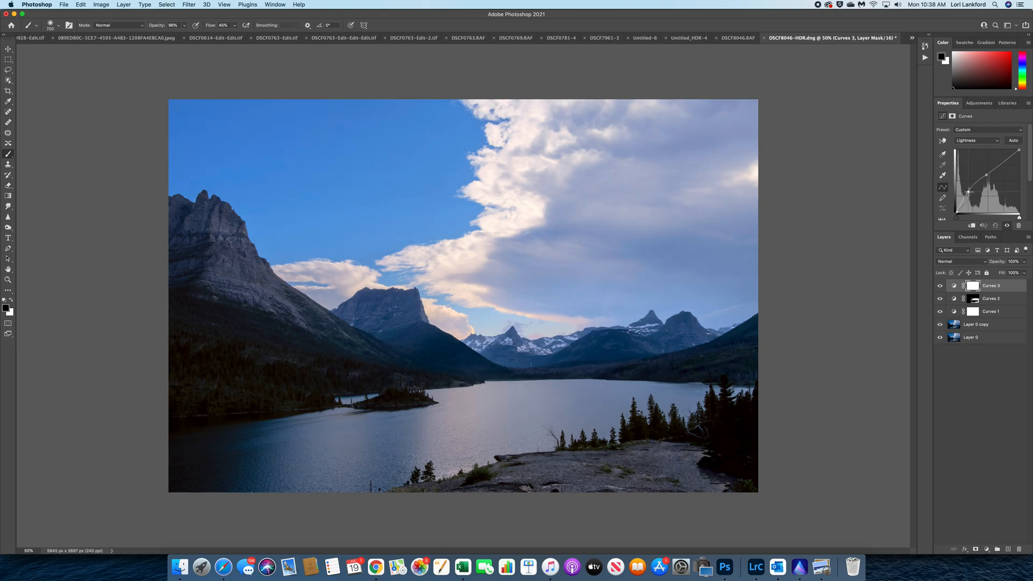
left_click_drag(984, 174, 970, 191)
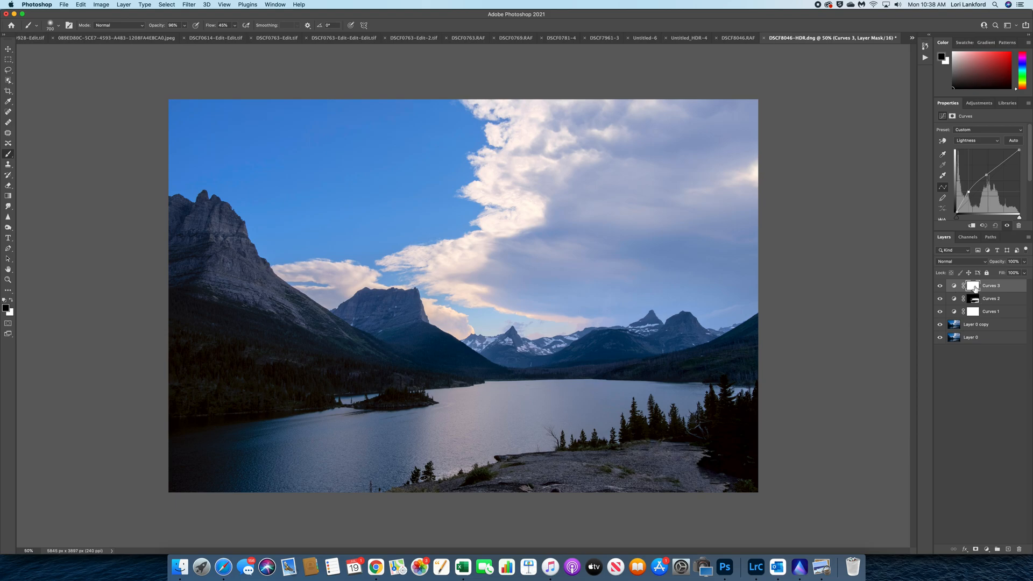
Step: On the Curves 3 mask, paint white over the left peak, central mountain, hillsides and forest
left_click(972, 285)
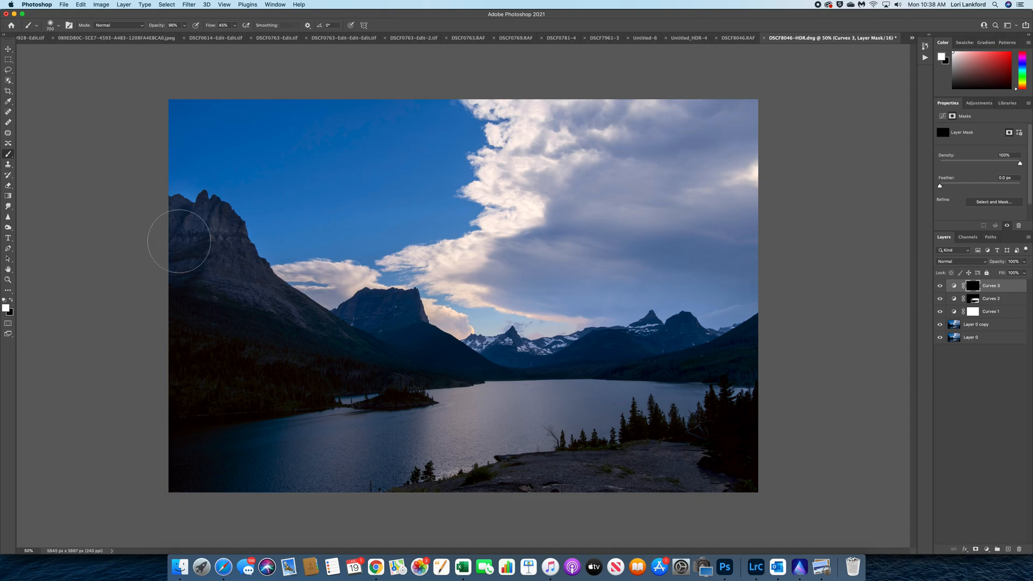
left_click_drag(179, 239, 211, 235)
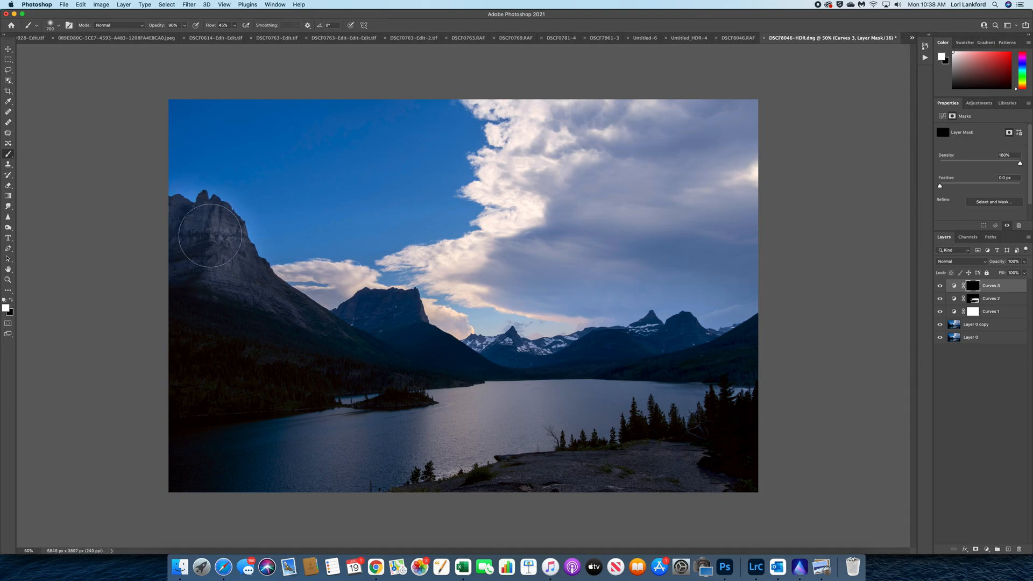
left_click_drag(211, 236, 373, 309)
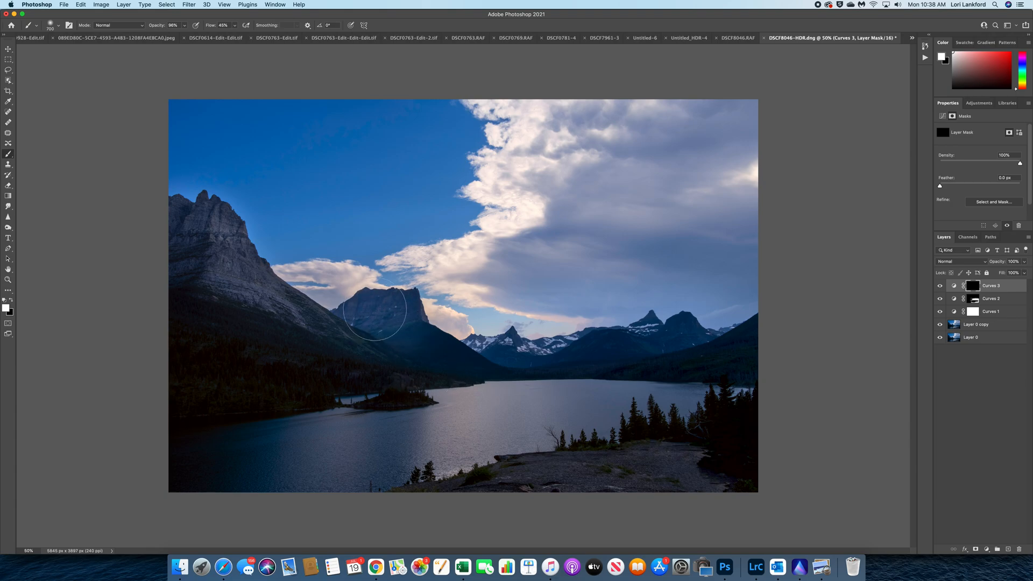
left_click_drag(375, 309, 442, 366)
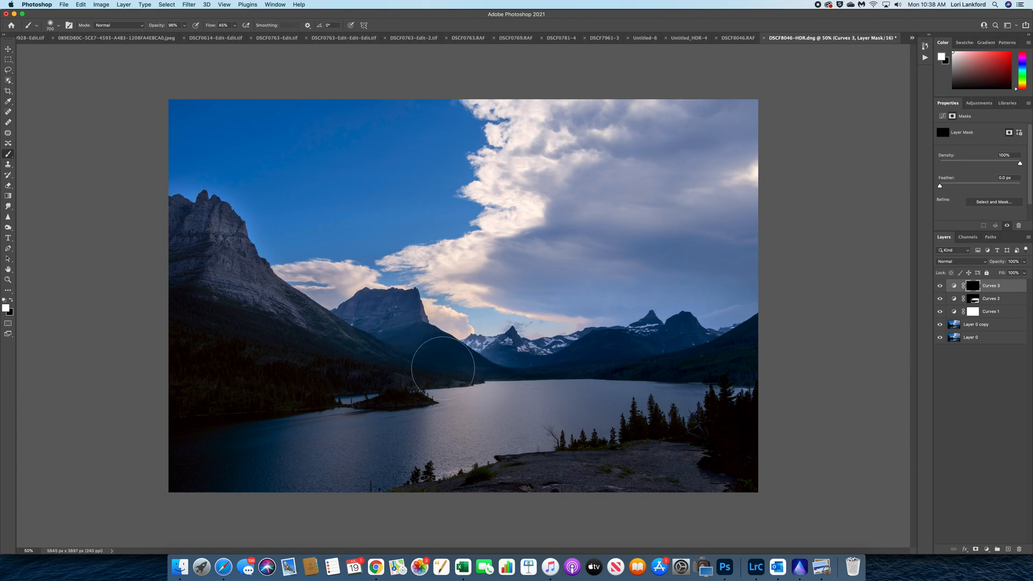
left_click_drag(443, 368, 401, 385)
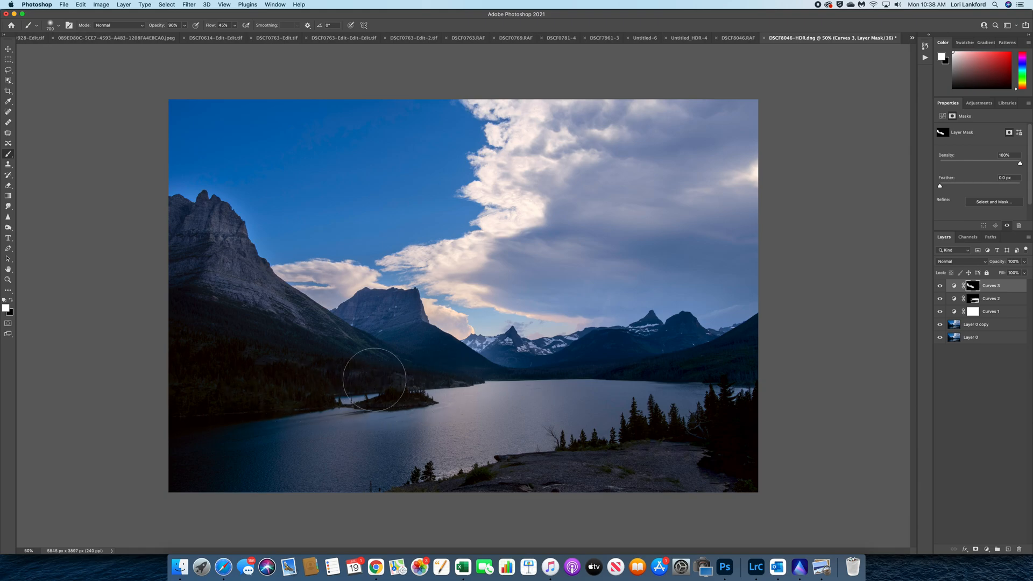
left_click_drag(376, 379, 184, 356)
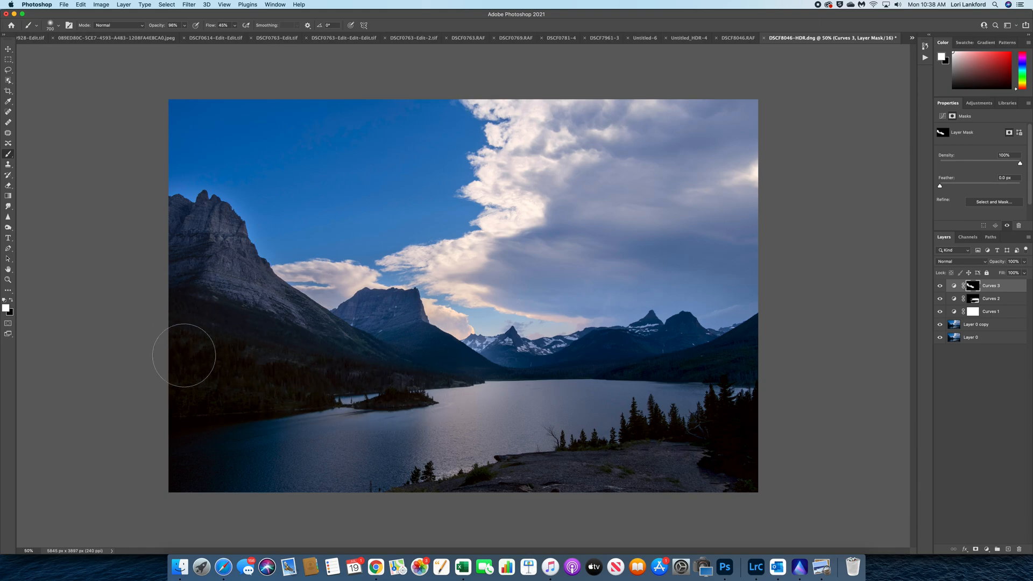
left_click_drag(184, 356, 195, 387)
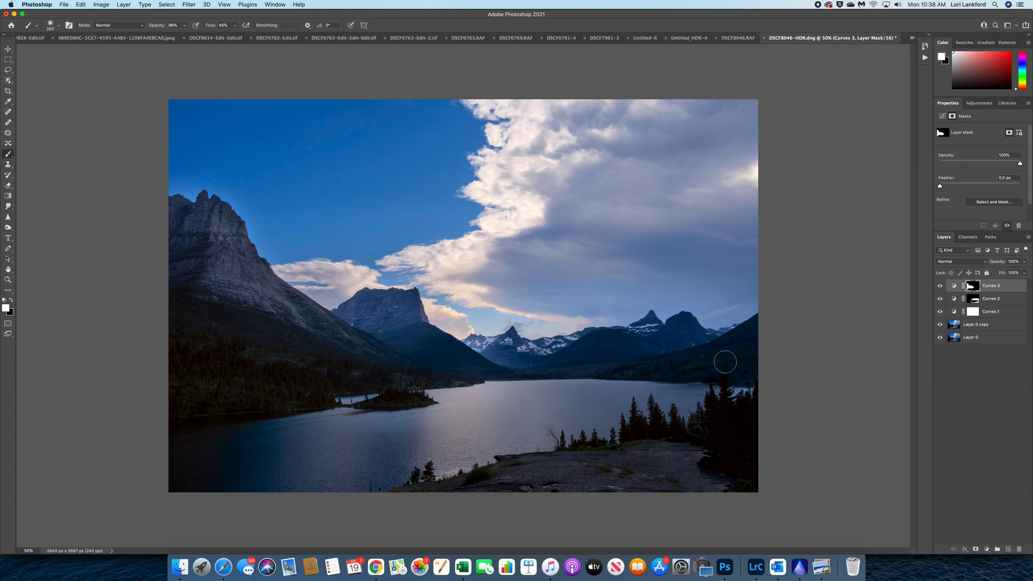
Step: Refine the mask along the left ridge, central mountain edges, lower slopes and right hills
left_click_drag(724, 361, 764, 318)
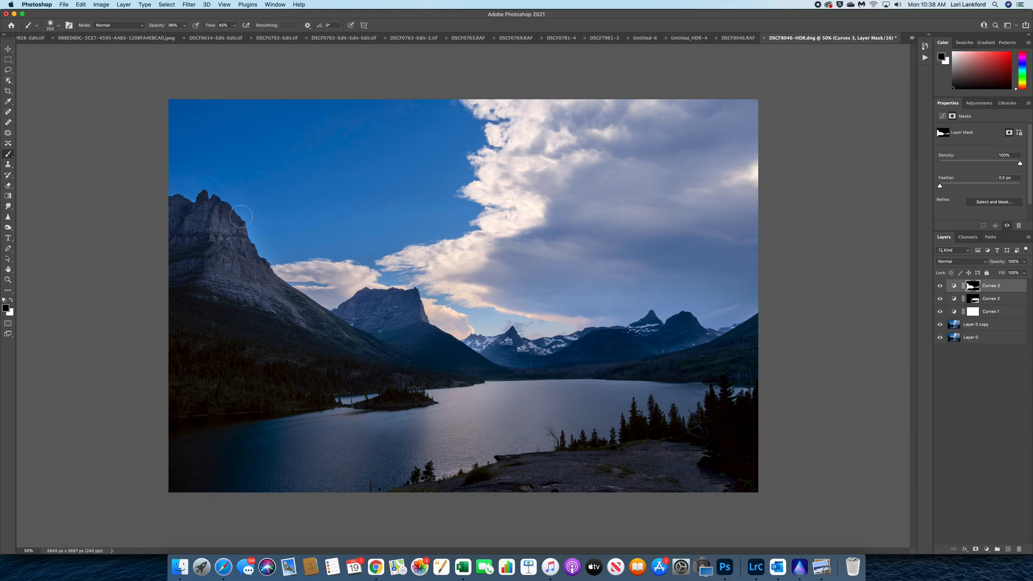
left_click_drag(241, 215, 375, 331)
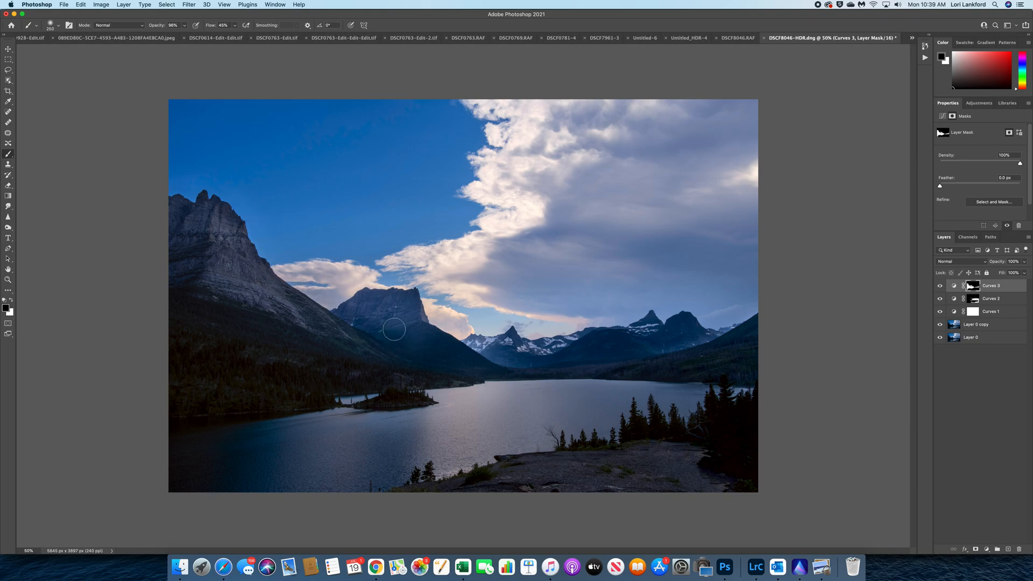
left_click_drag(393, 329, 496, 358)
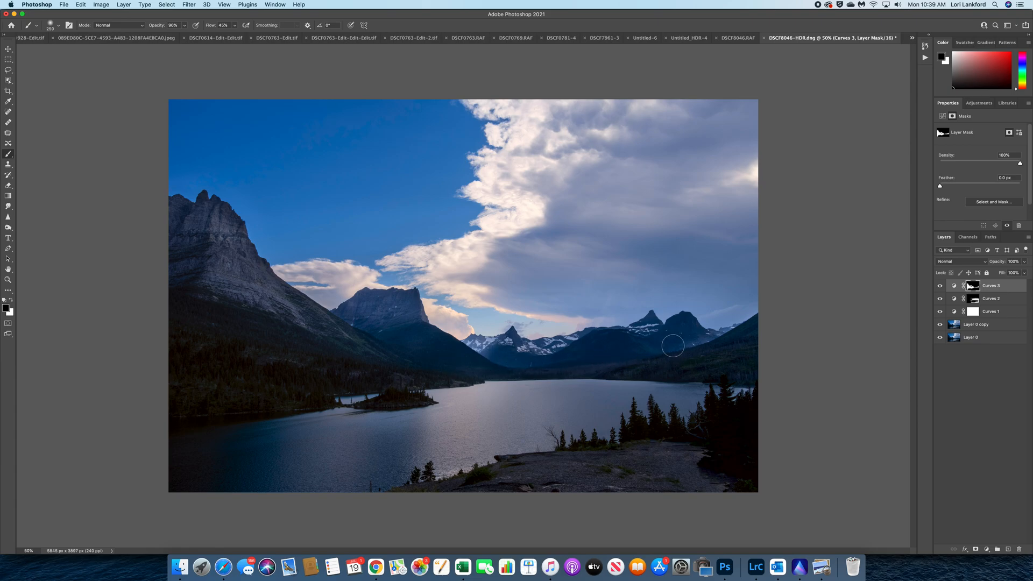
left_click_drag(673, 345, 756, 317)
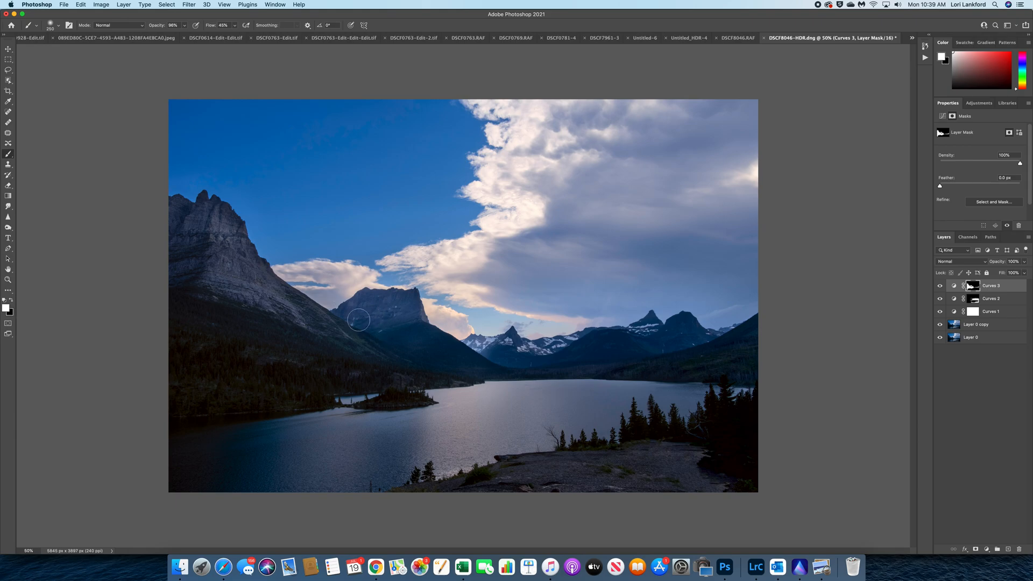
mouse_move(180, 324)
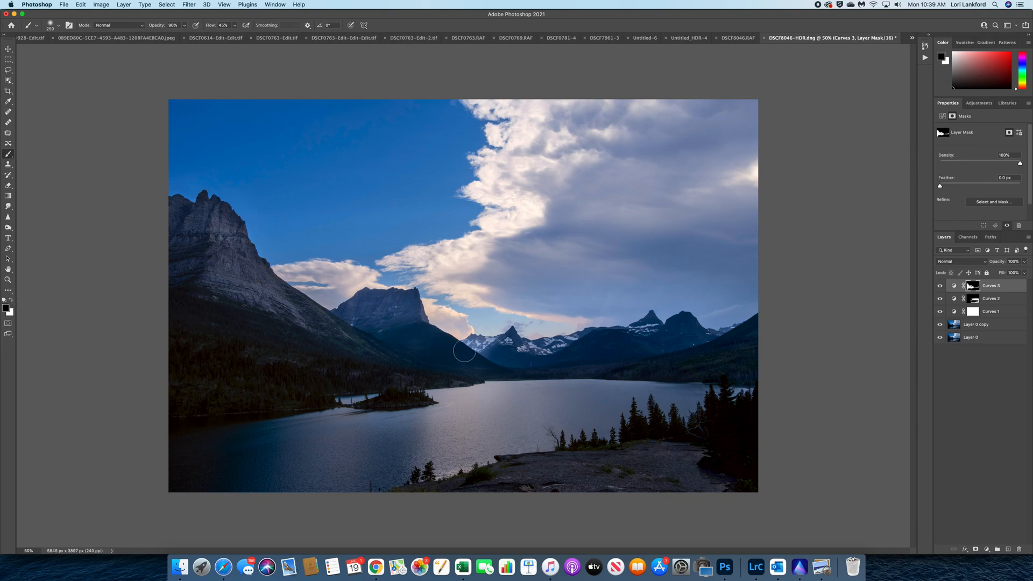
left_click_drag(490, 339, 465, 351)
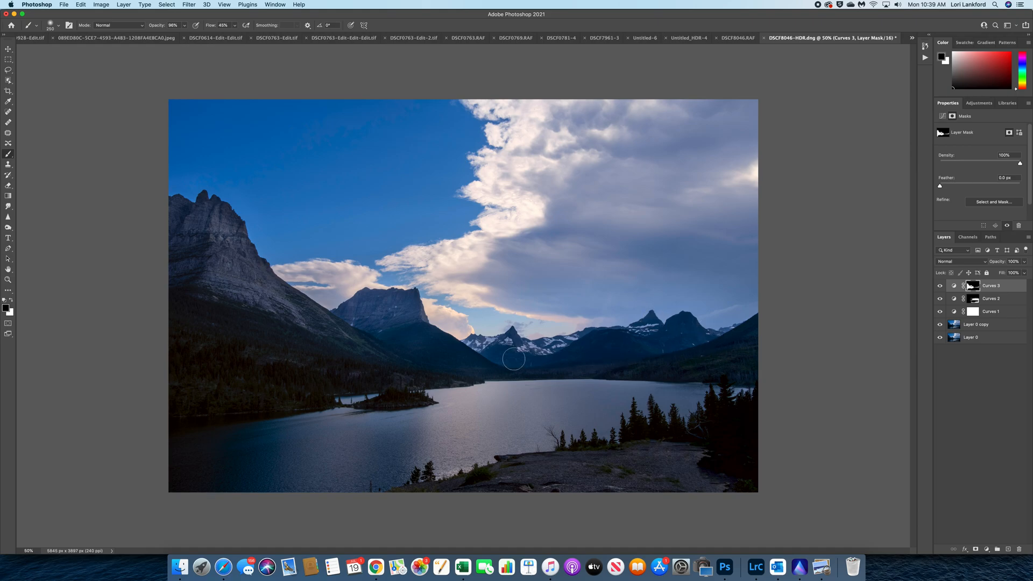
mouse_move(731, 371)
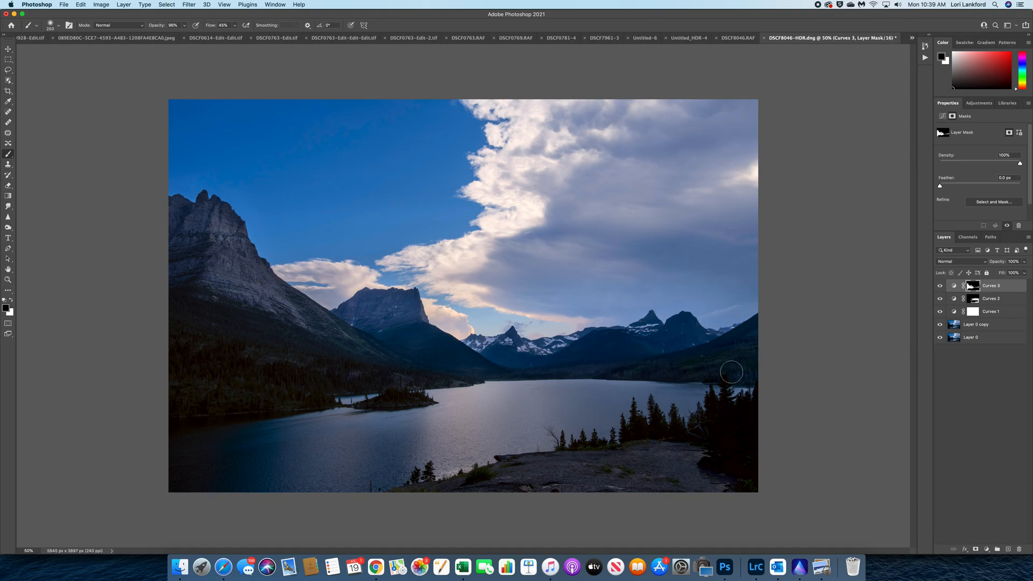
mouse_move(94, 146)
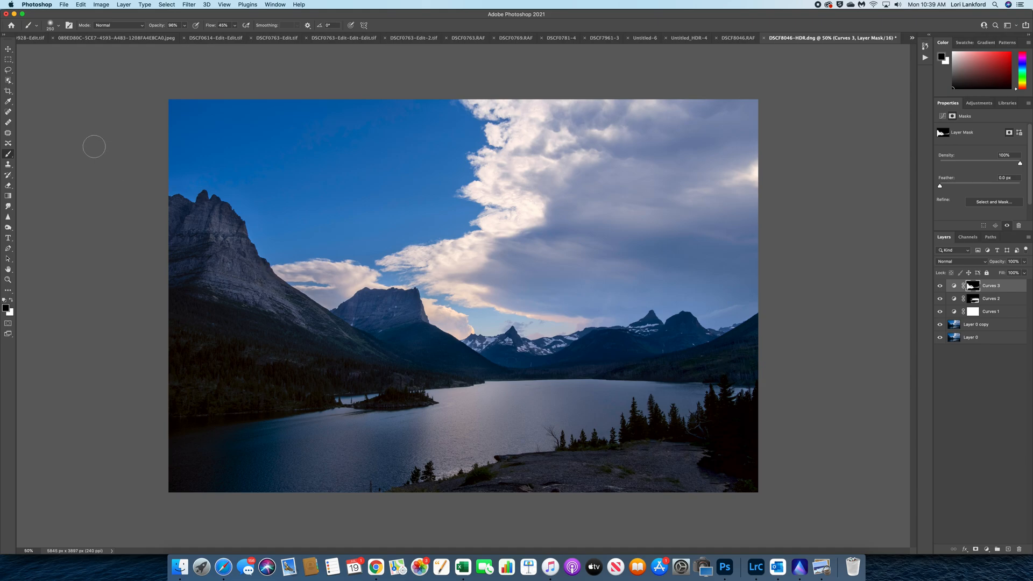
mouse_move(732, 365)
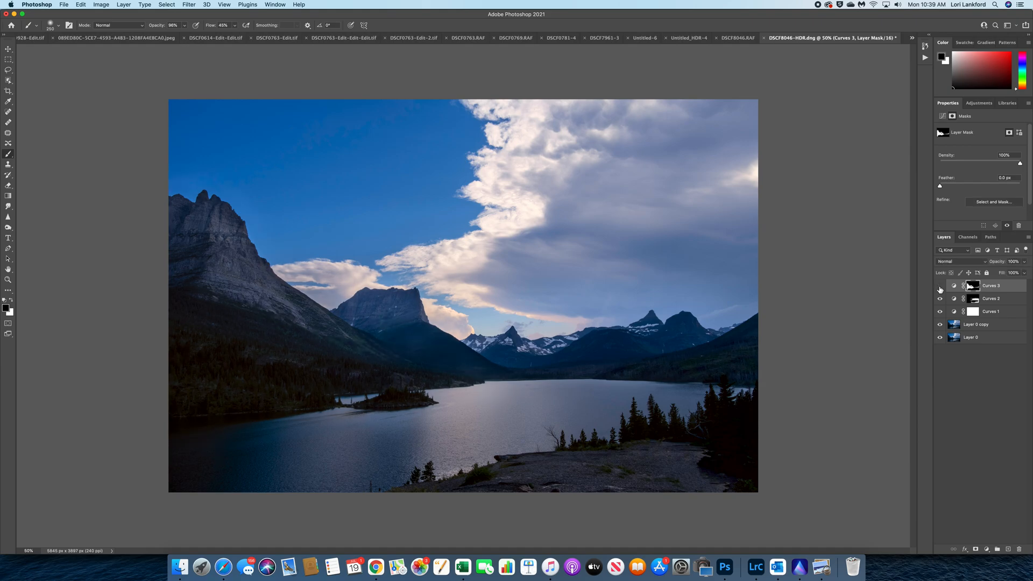
Step: Toggle the Curves 3 layer's visibility to compare the brightened mountains on and off
left_click(940, 285)
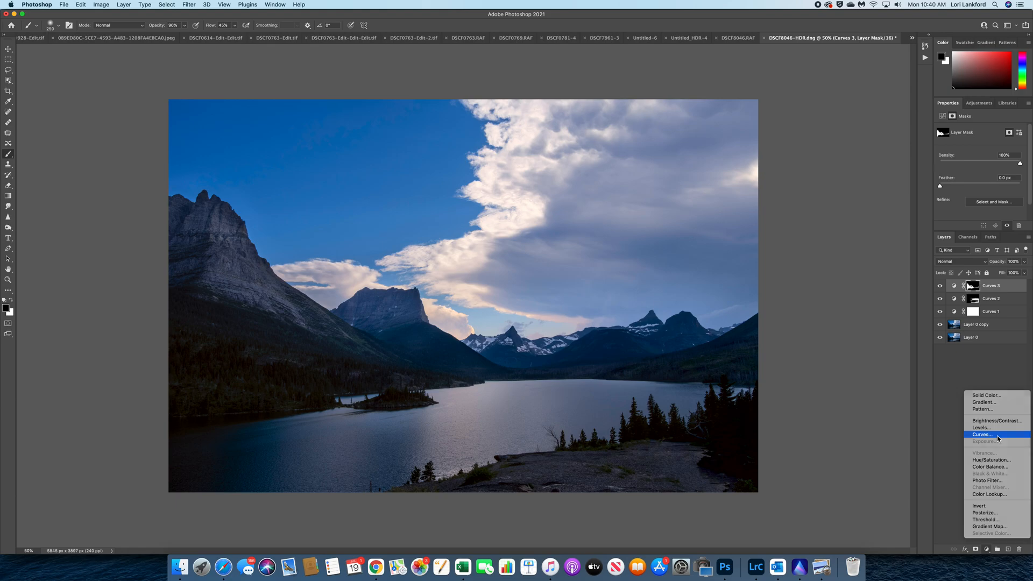
Step: Add a fourth Curves layer with a Color Range mask sampled from the bright clouds and peaks
left_click(981, 433)
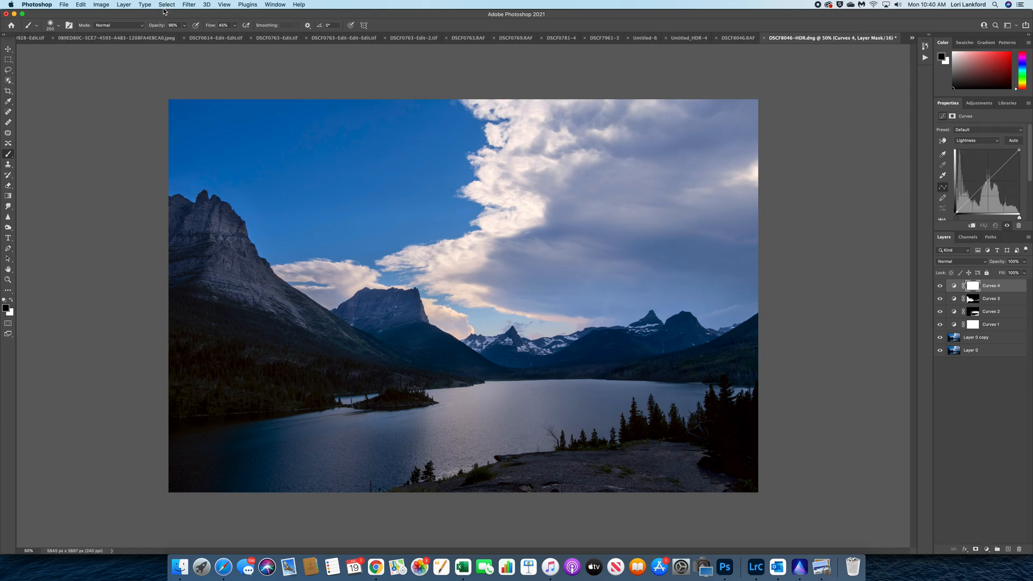
left_click(167, 4)
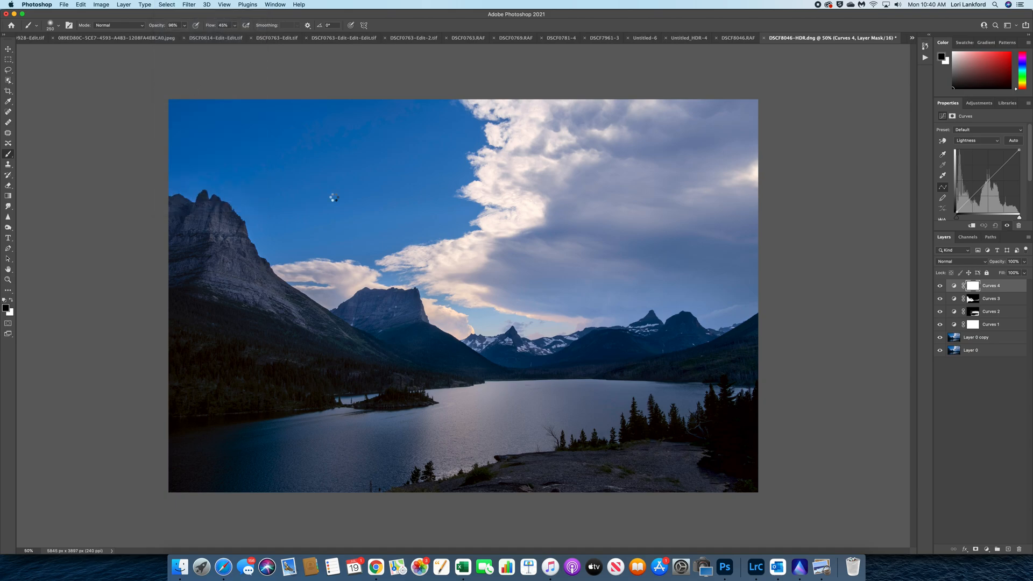
left_click(166, 5)
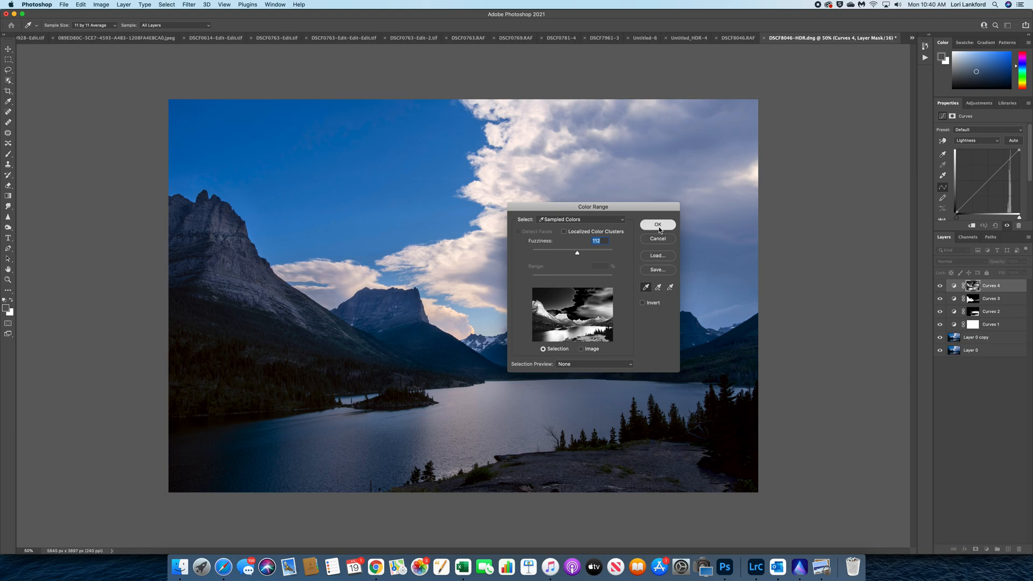
left_click(656, 225)
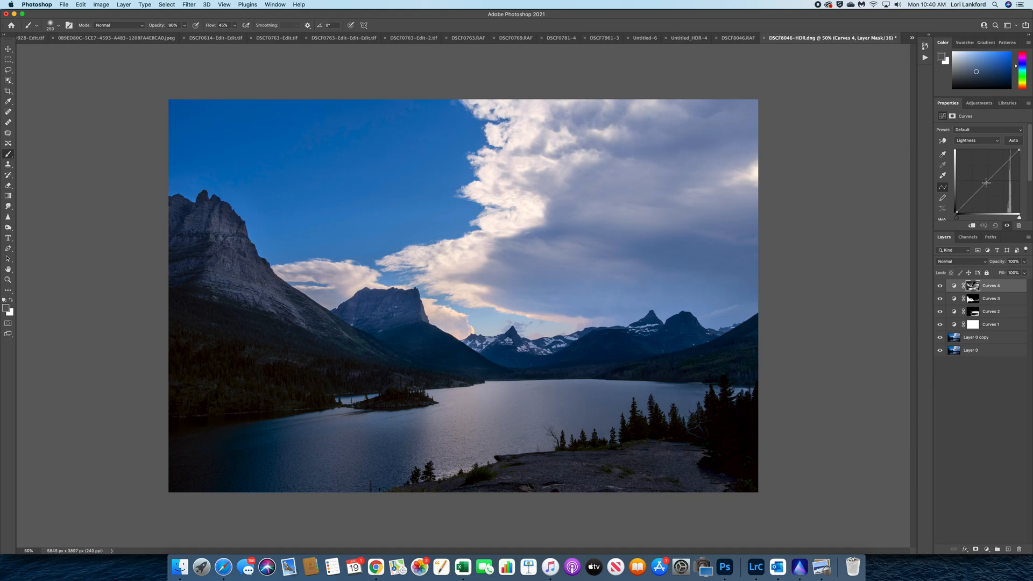
Step: Pull the Curves 4 midtones down with several points to darken the masked clouds and sky
left_click_drag(987, 183, 987, 187)
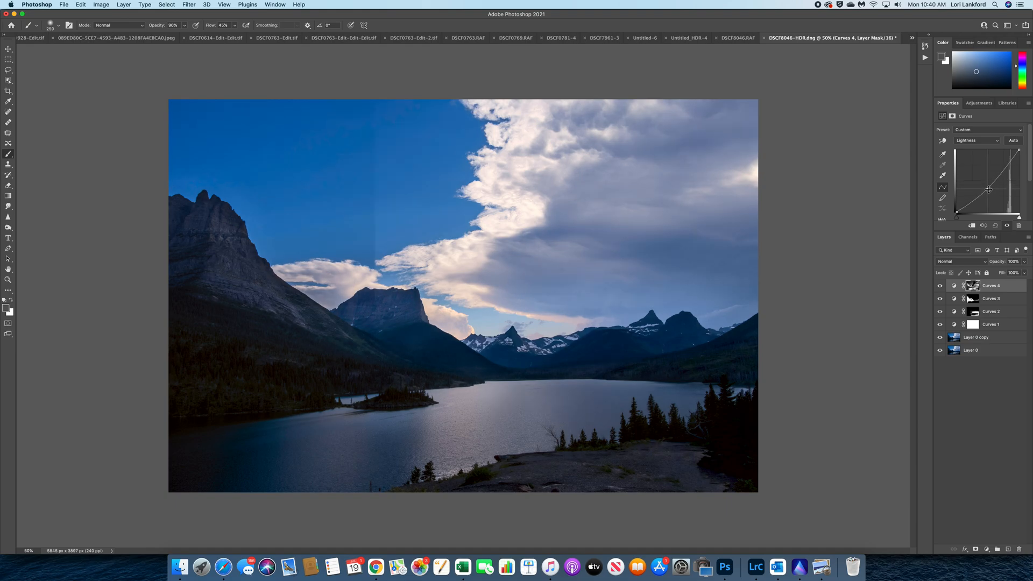
left_click_drag(987, 190, 989, 190)
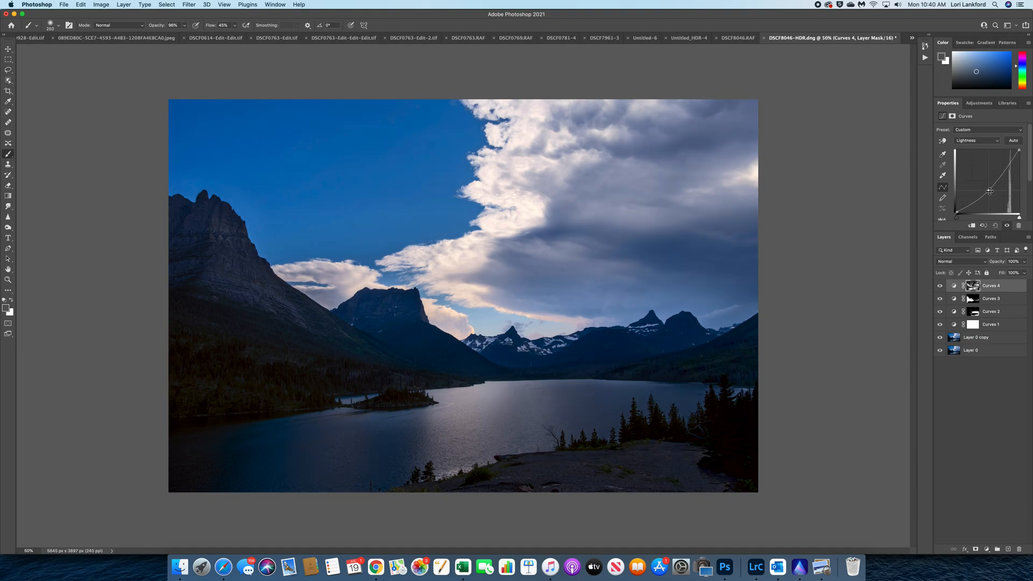
left_click_drag(988, 191, 987, 185)
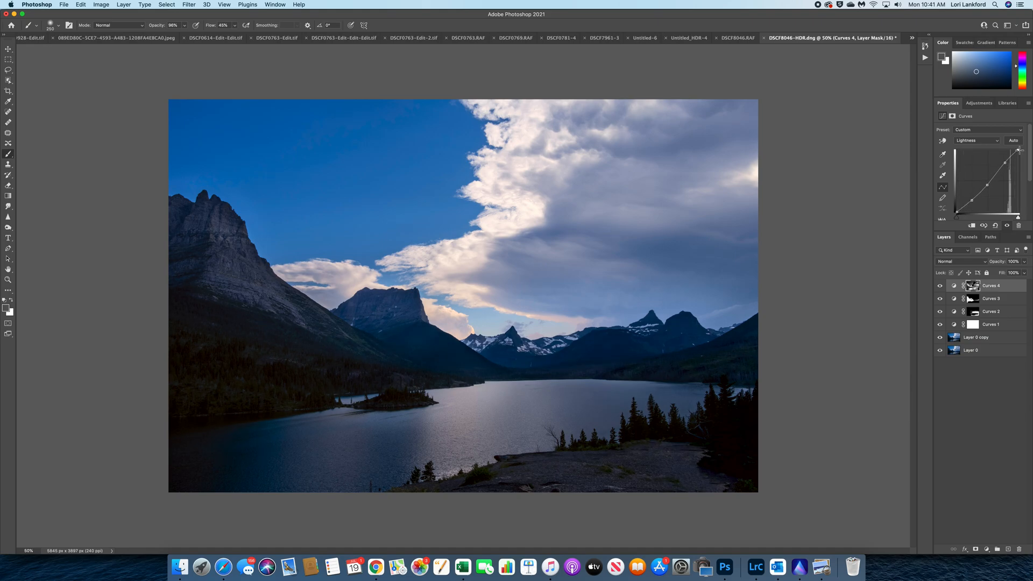
Step: Switch Curves 4 to the b channel and pull its lower point inward to add blue
left_click(977, 140)
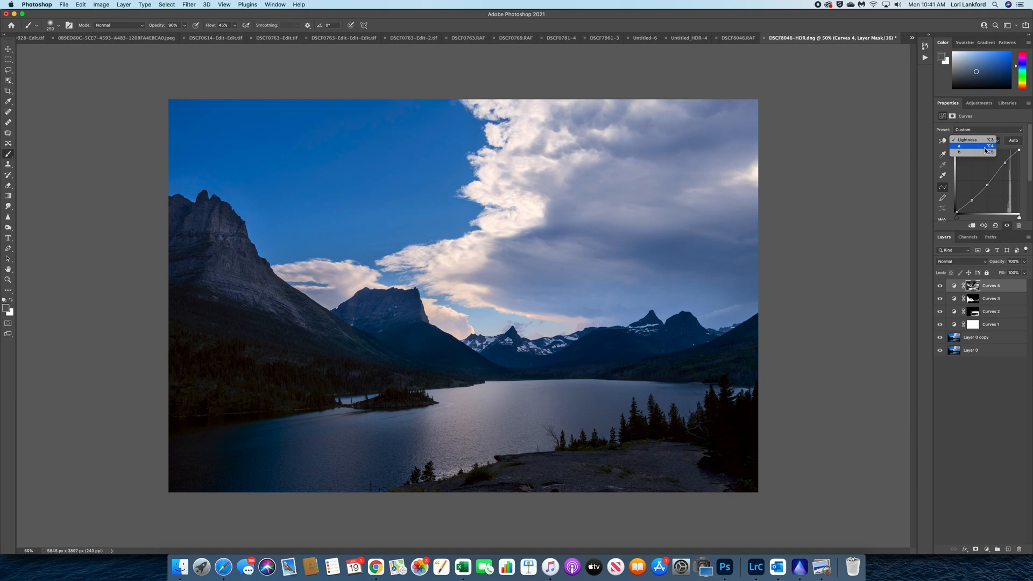
left_click(959, 152)
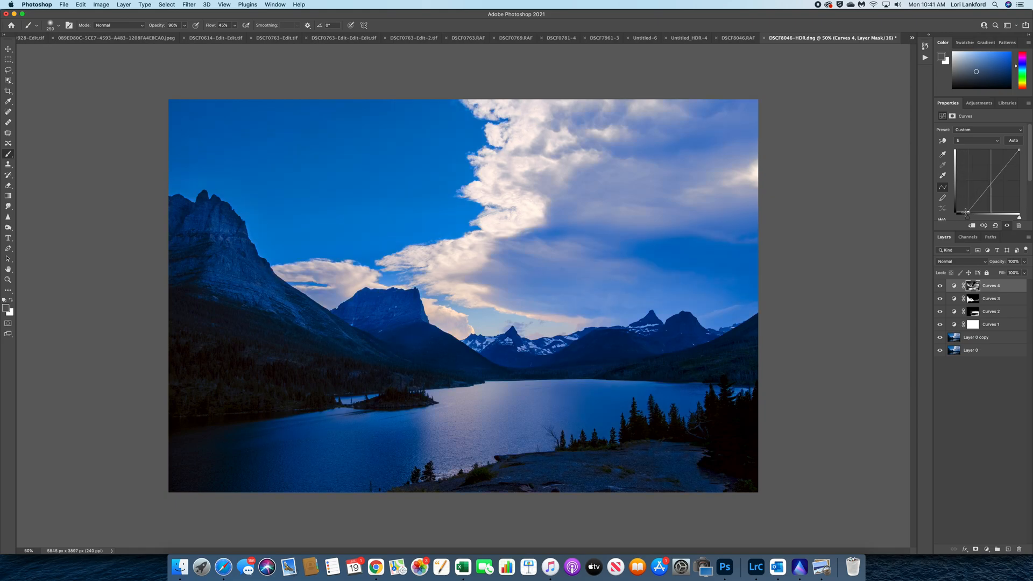
left_click_drag(966, 213, 1014, 152)
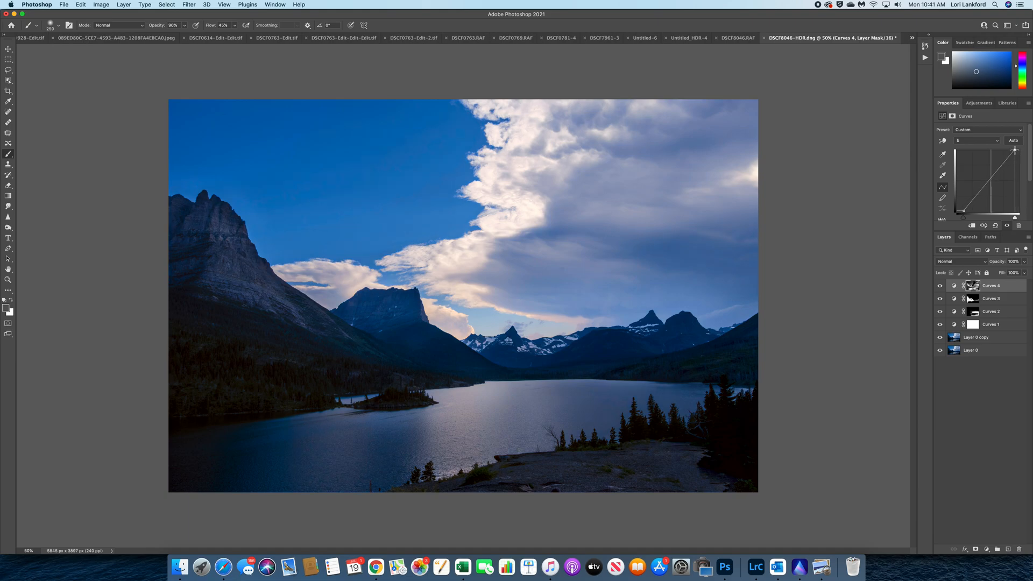
mouse_move(1015, 151)
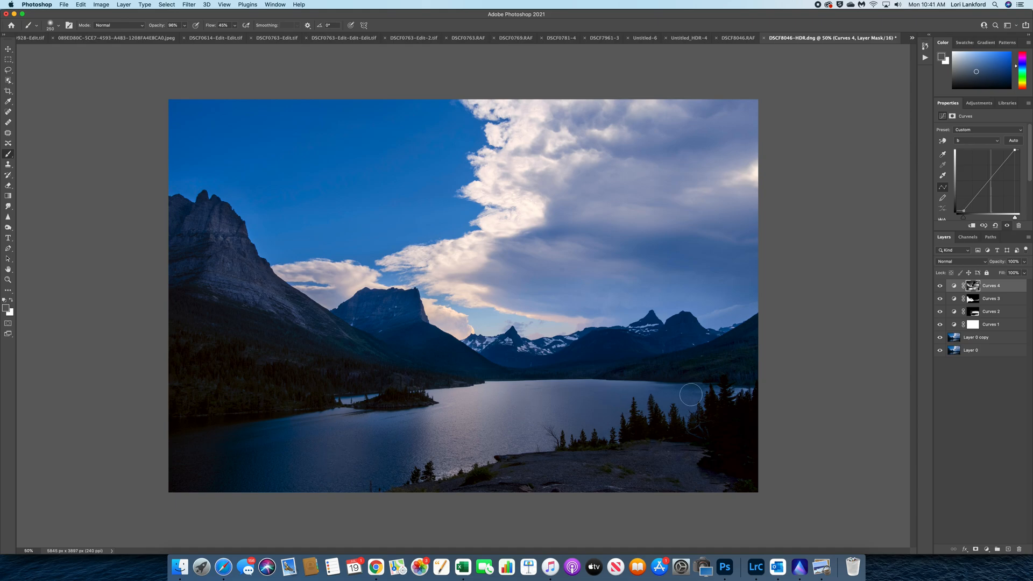
mouse_move(539, 325)
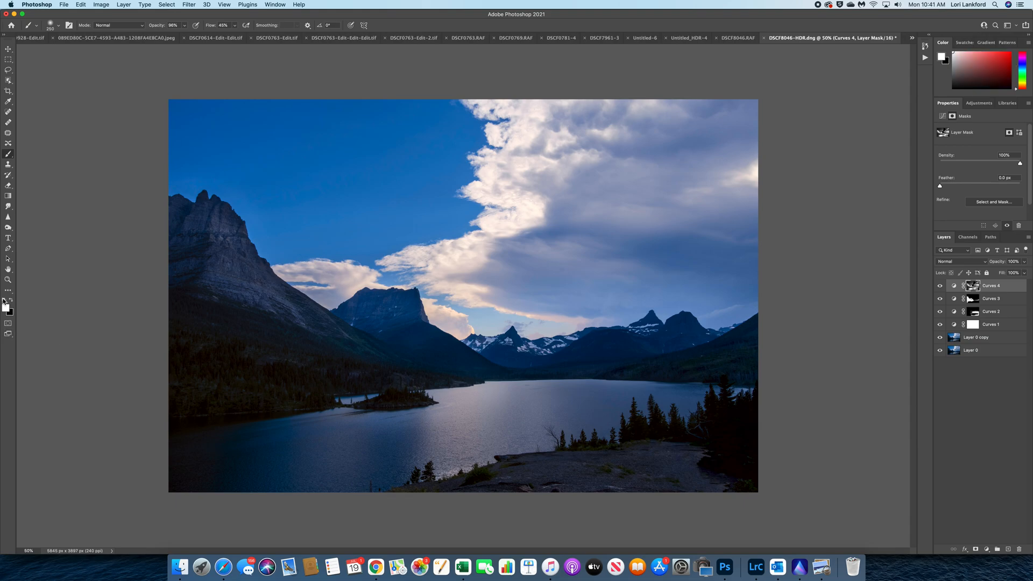
mouse_move(232, 283)
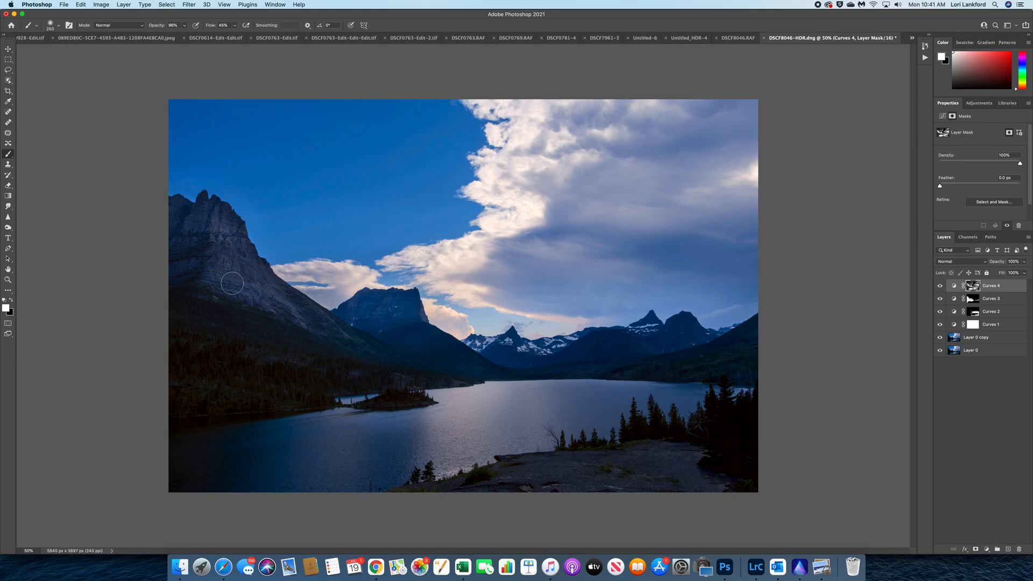
mouse_move(203, 233)
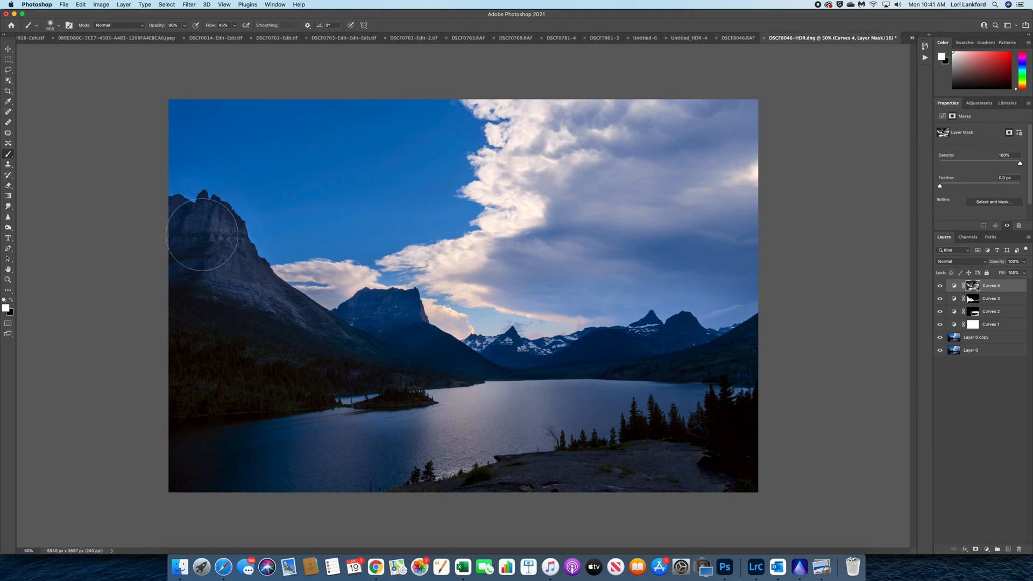
Step: Brush the Curves 4 mask over the left mountain peak and the sky edge beside the clouds
left_click_drag(202, 234, 431, 366)
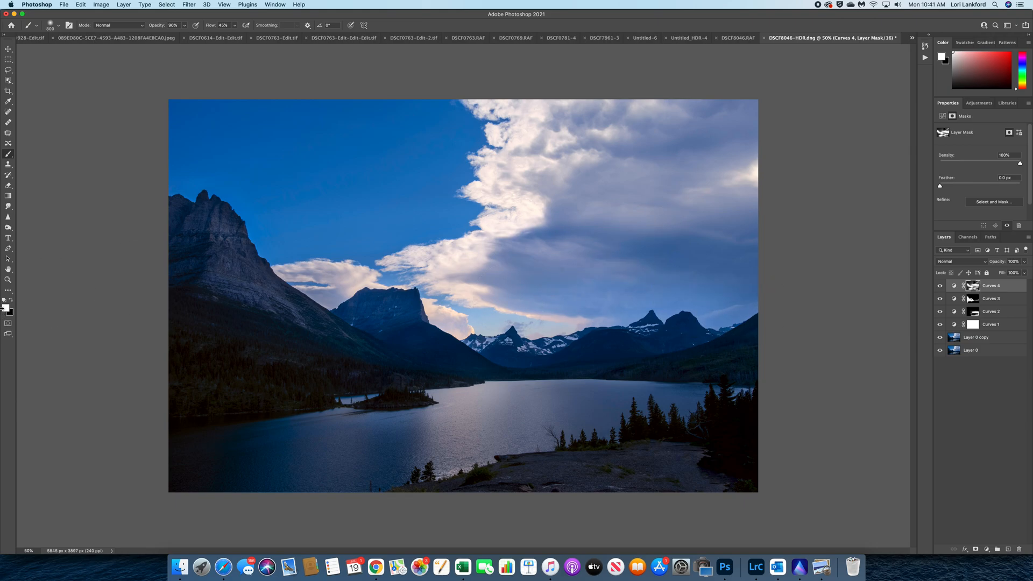
mouse_move(193, 261)
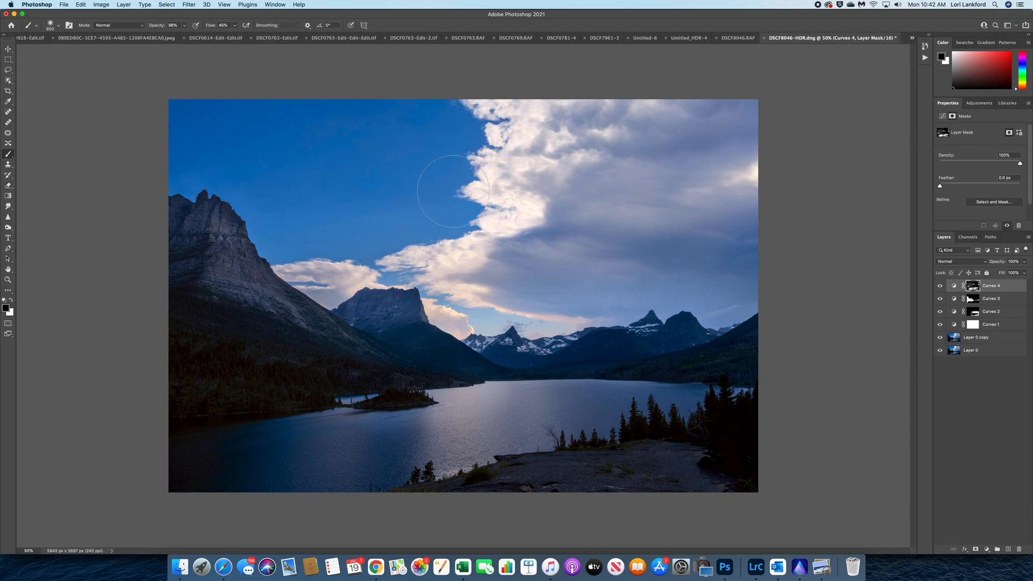
left_click_drag(451, 191, 481, 304)
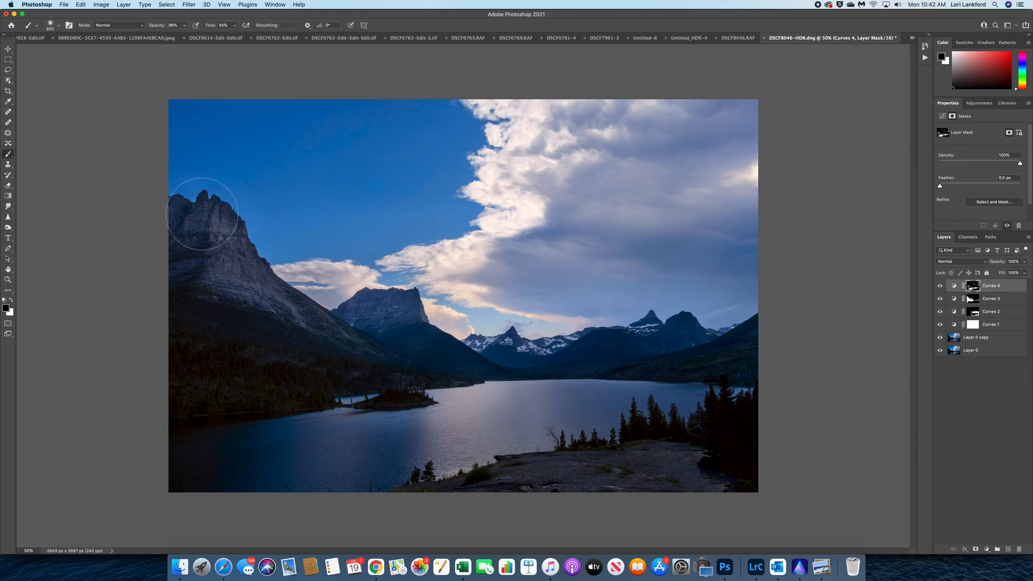
mouse_move(653, 192)
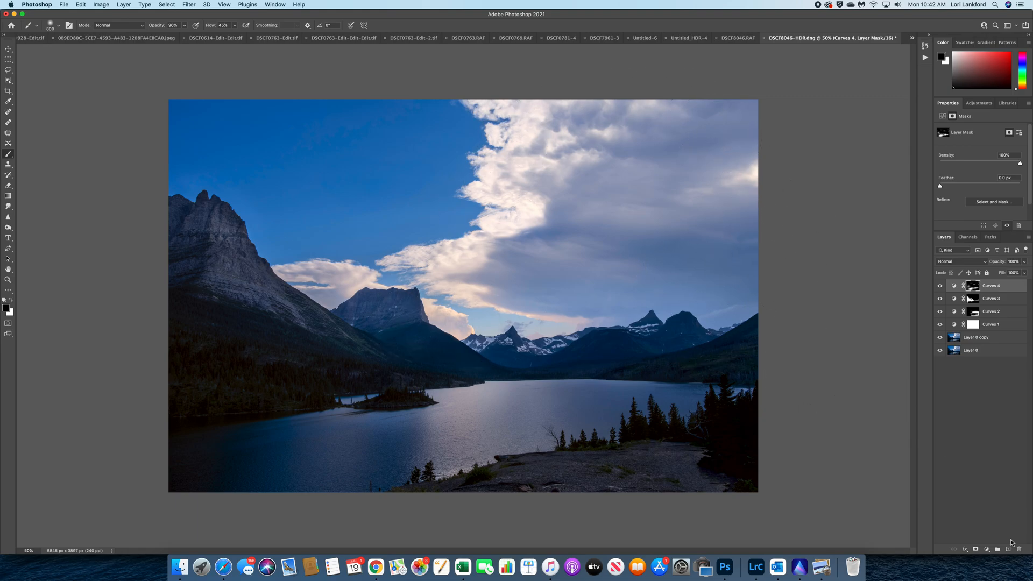
Step: Add a fifth Curves layer and build its mask from a sampled Color Range selection
left_click(986, 548)
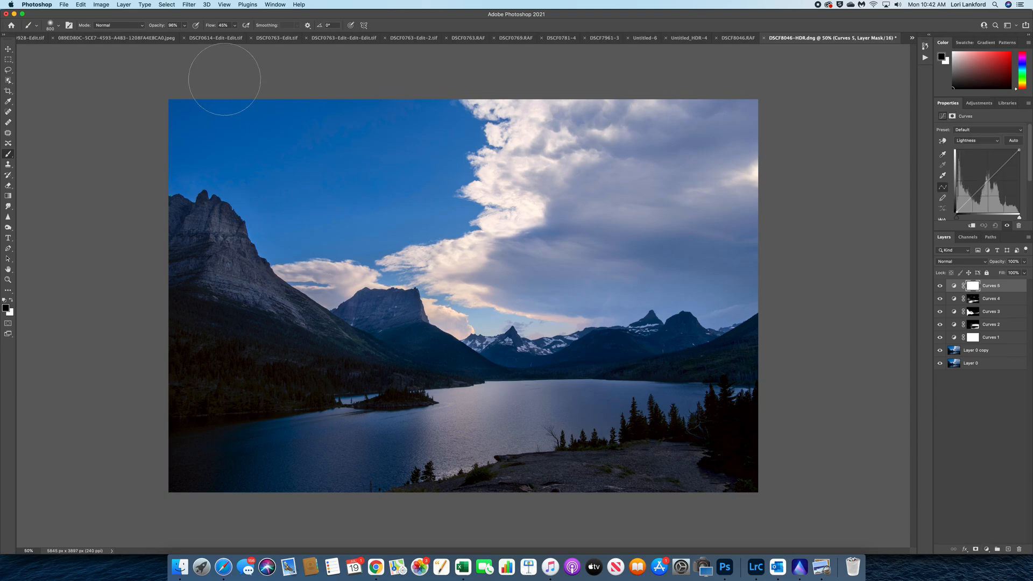
left_click(166, 4)
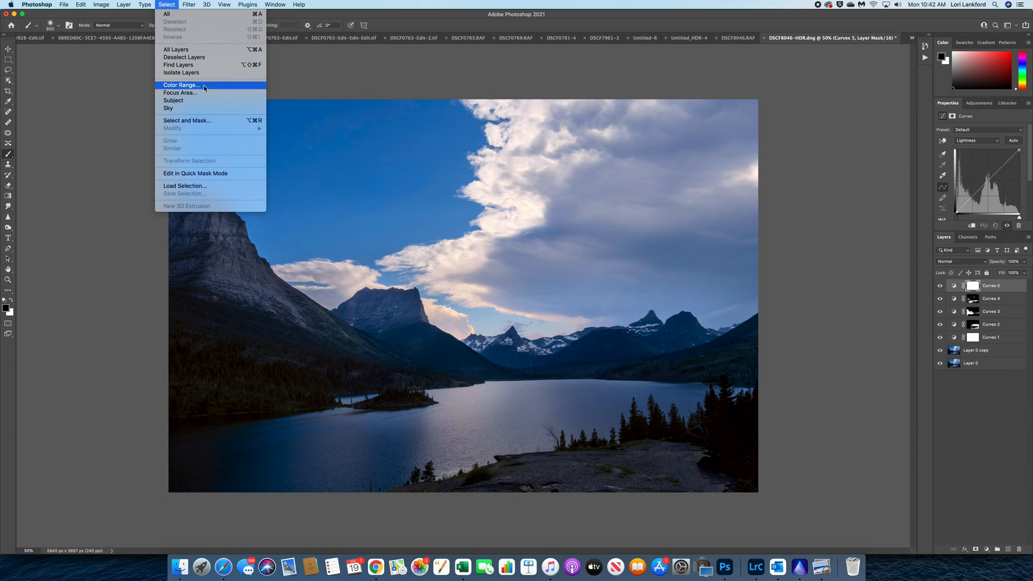
left_click(181, 85)
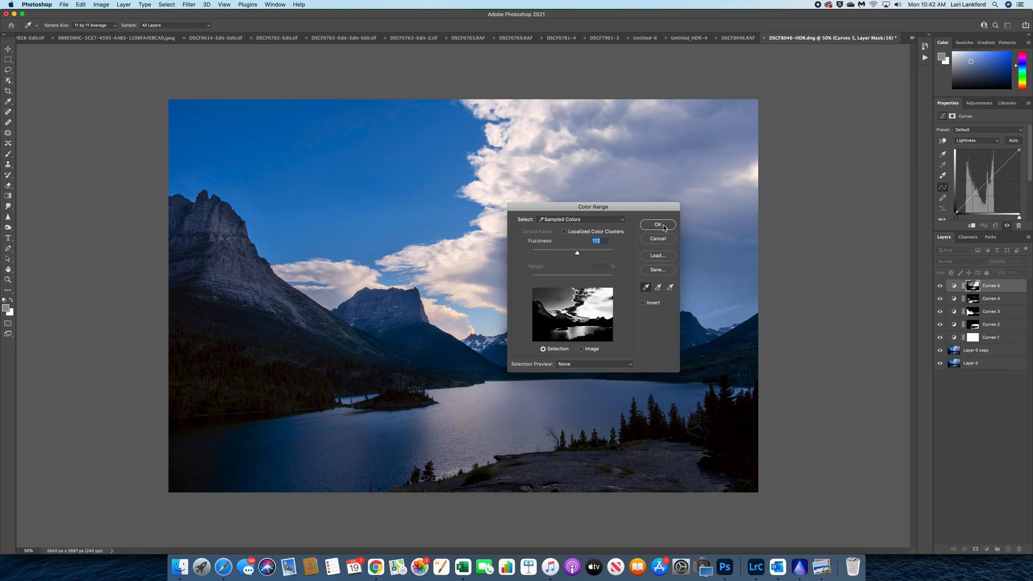
left_click(656, 225)
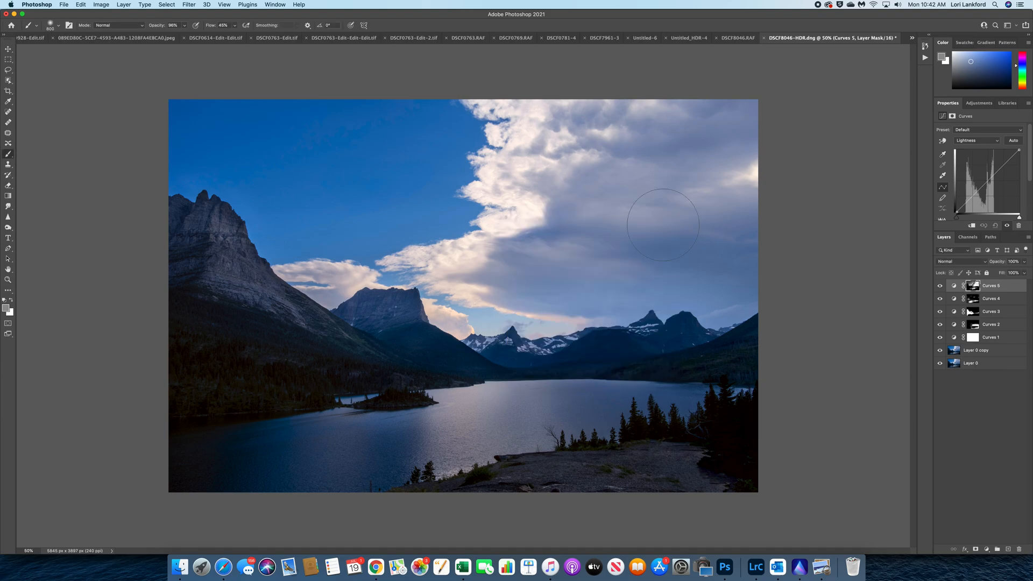
mouse_move(1006, 161)
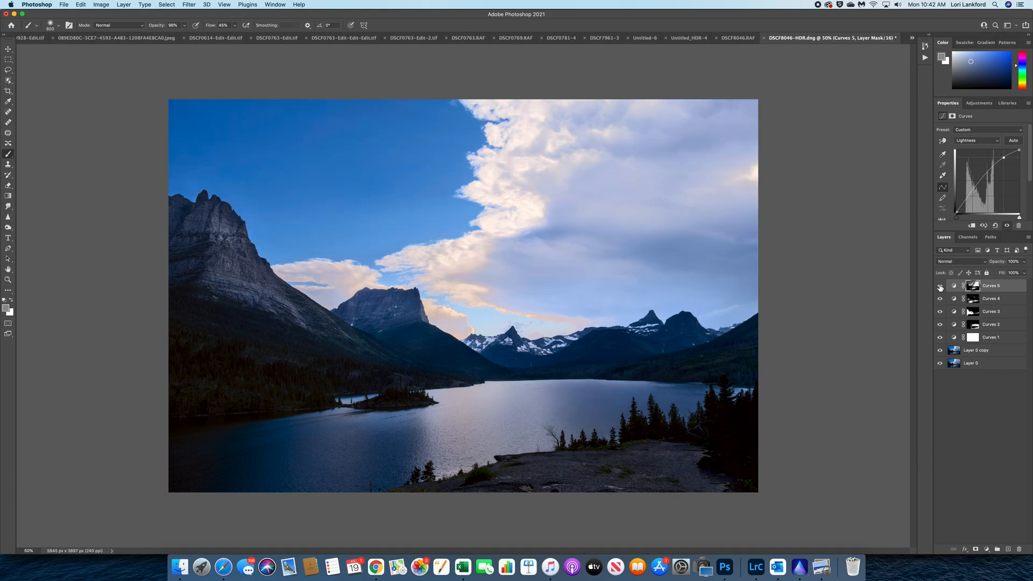
Step: Brush the Curves 5 mask over the middle mountain and lower clouds, toggling visibility to compare
left_click(971, 285)
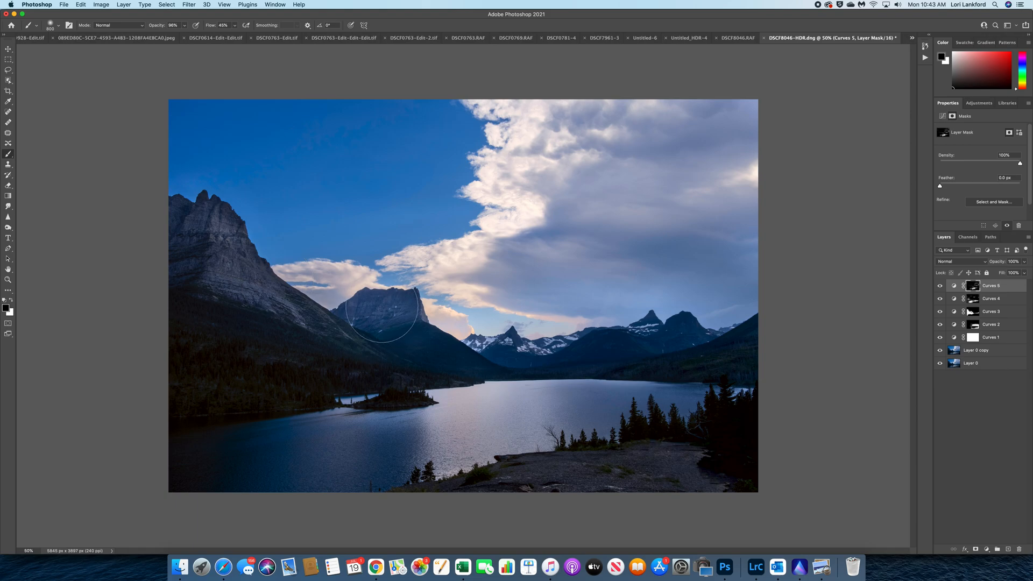
left_click_drag(378, 310, 474, 474)
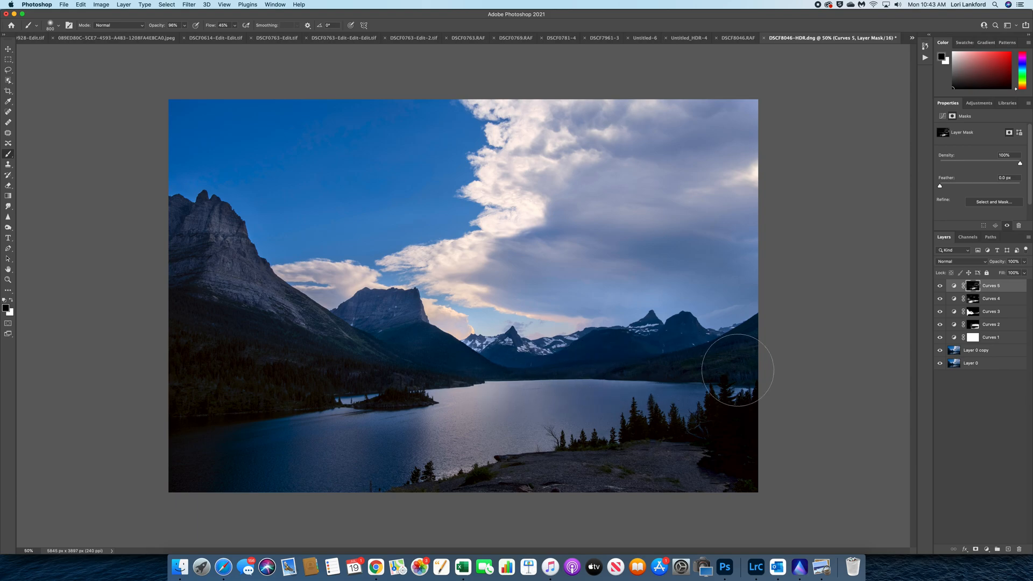
mouse_move(486, 144)
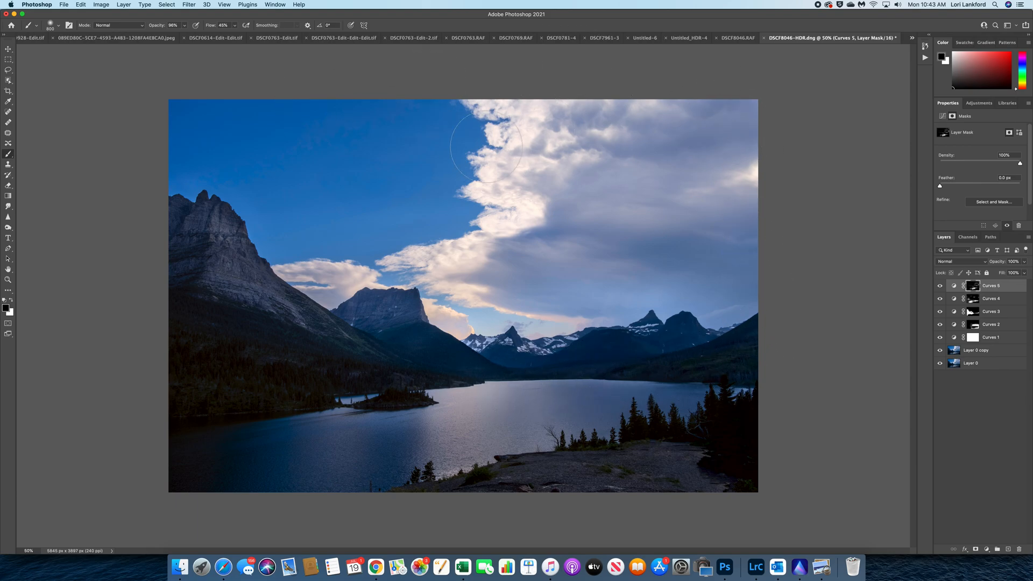
mouse_move(262, 139)
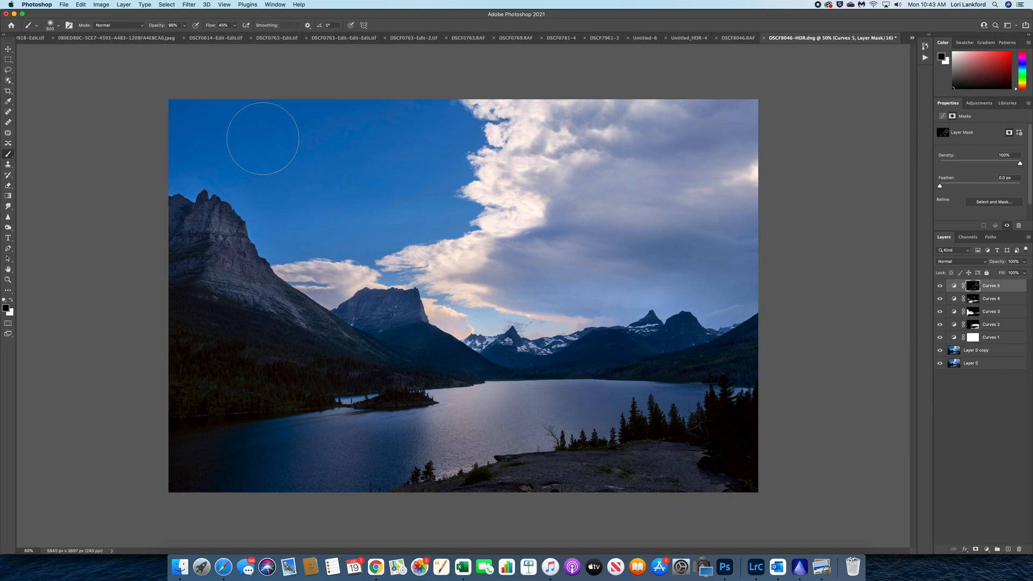
mouse_move(761, 208)
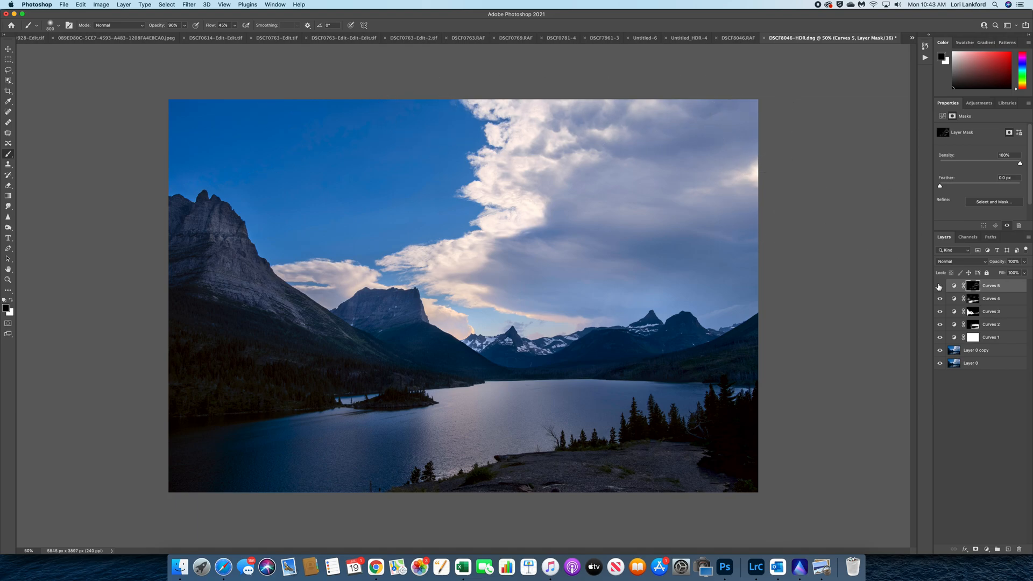
left_click(938, 285)
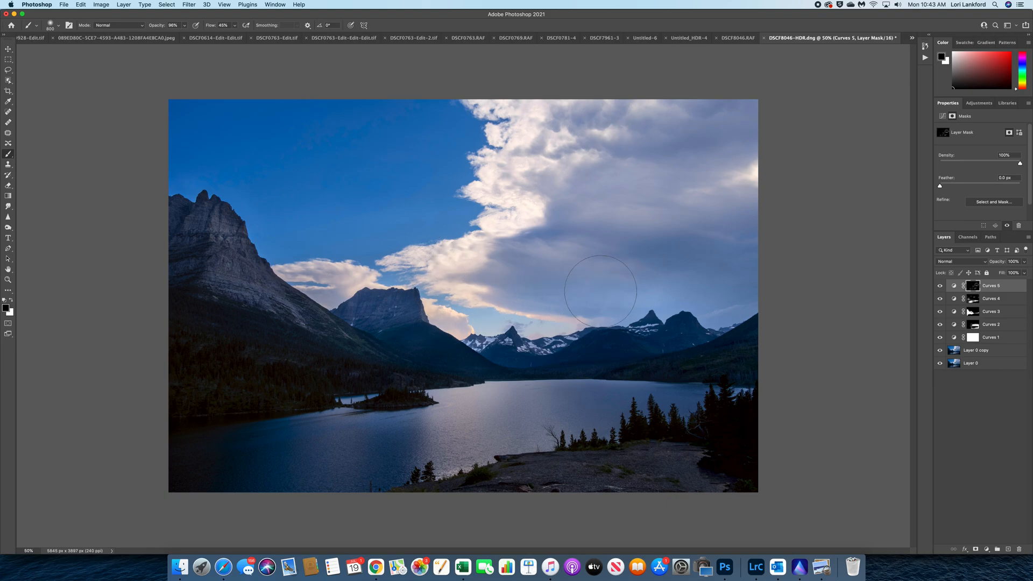
mouse_move(494, 275)
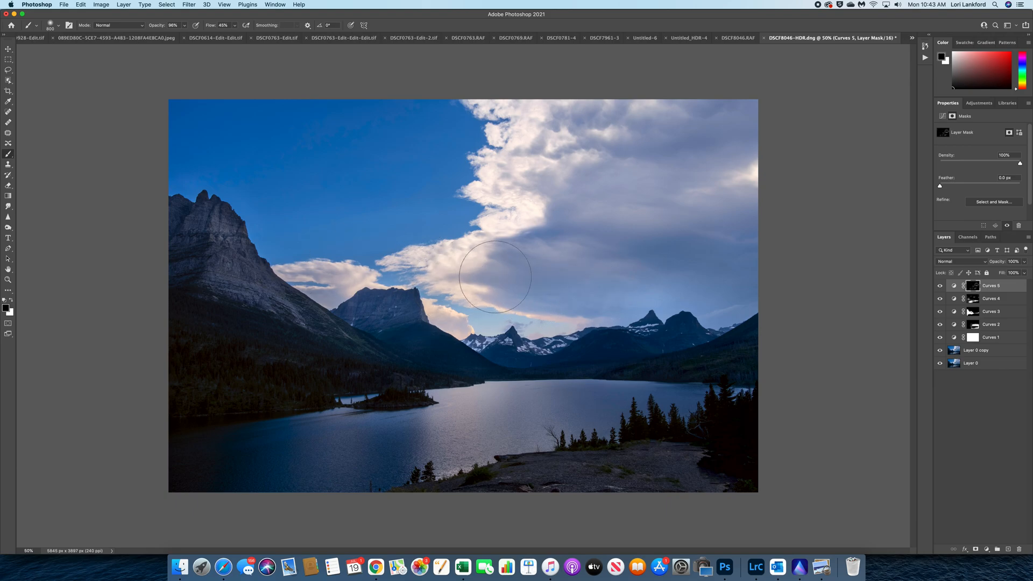
left_click(939, 285)
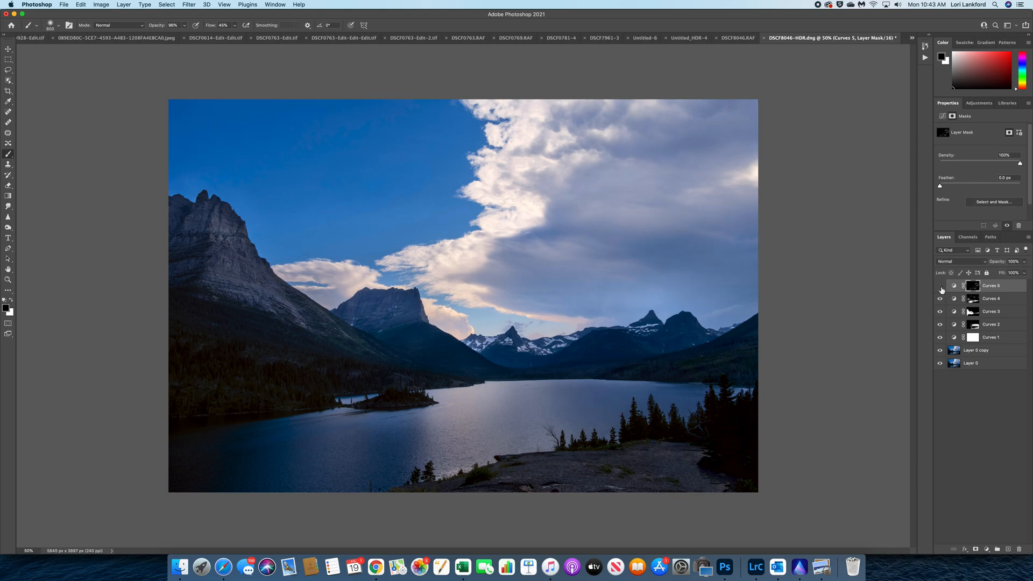
left_click(940, 285)
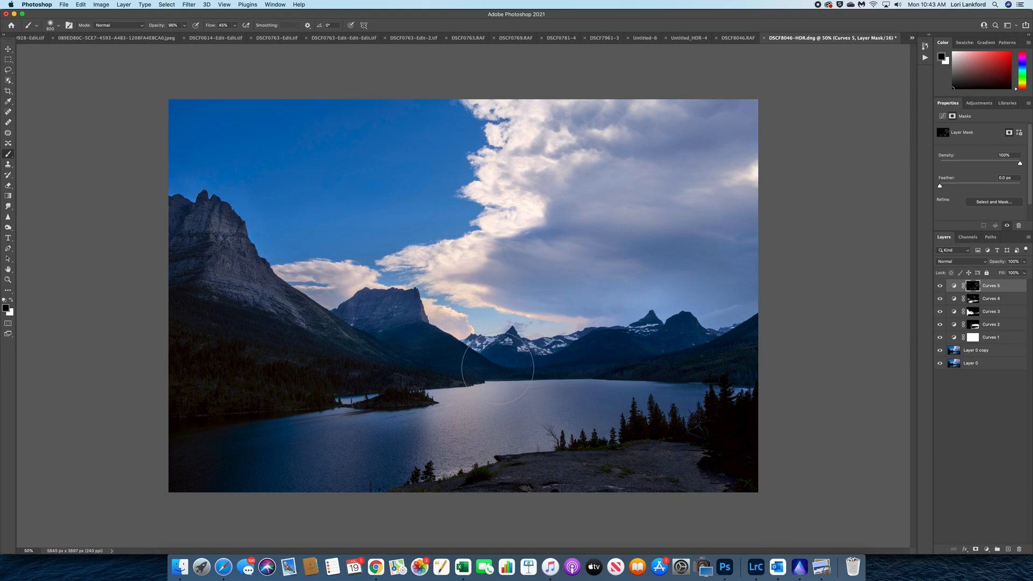
Step: Convert the image to RGB Color, merging all adjustment layers in the warning dialog
left_click(101, 5)
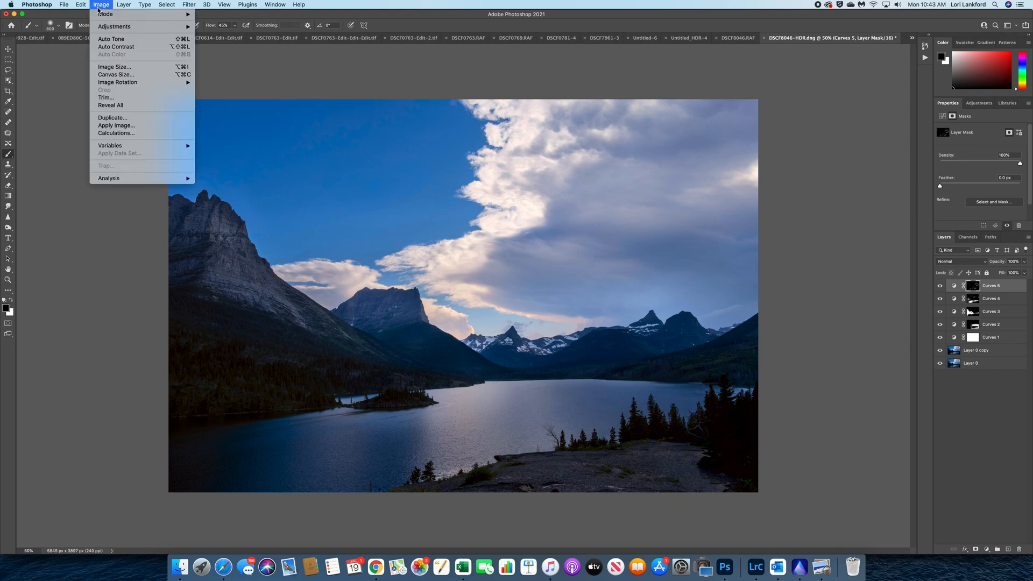
left_click(105, 14)
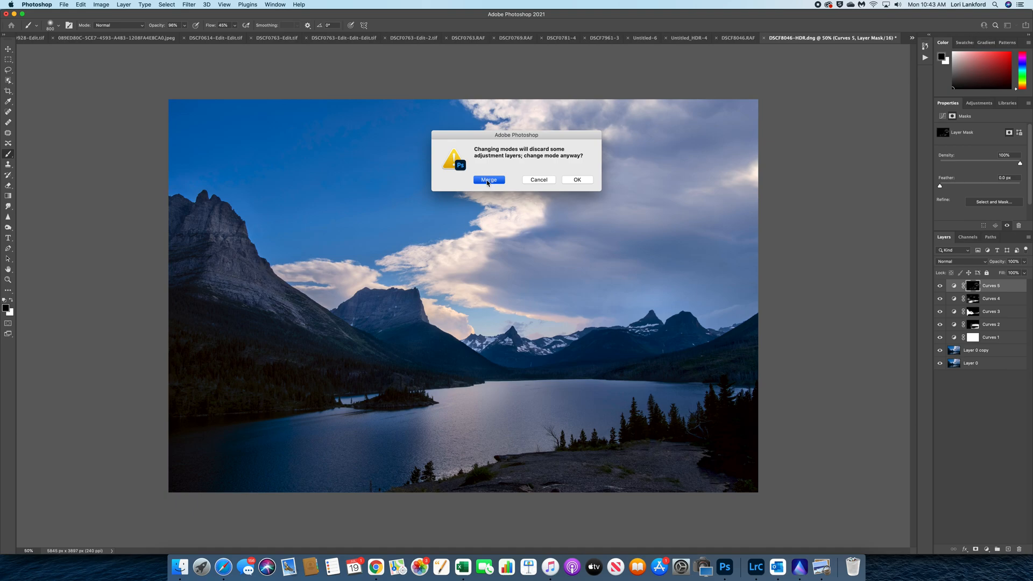
left_click(488, 179)
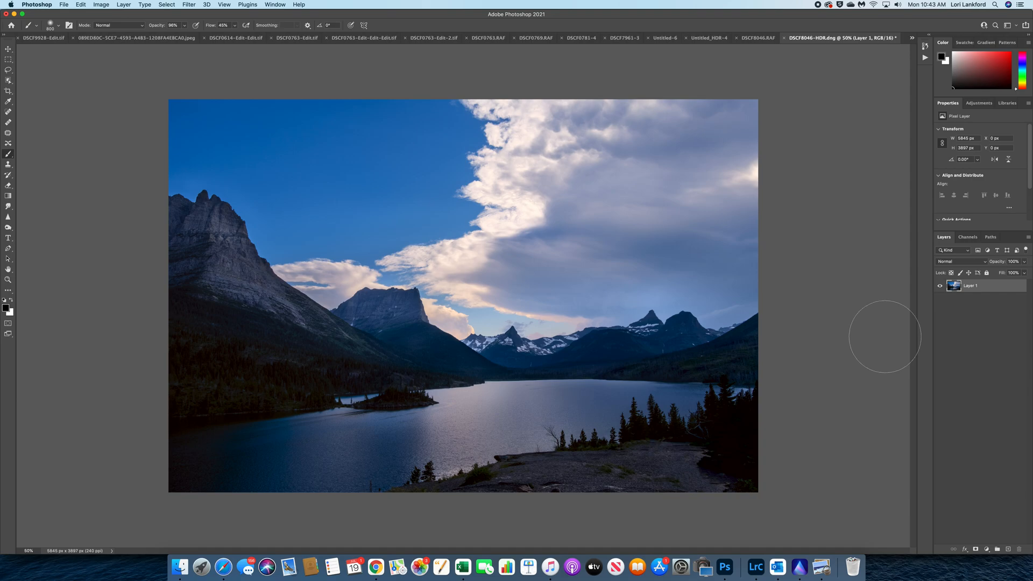
mouse_move(992, 348)
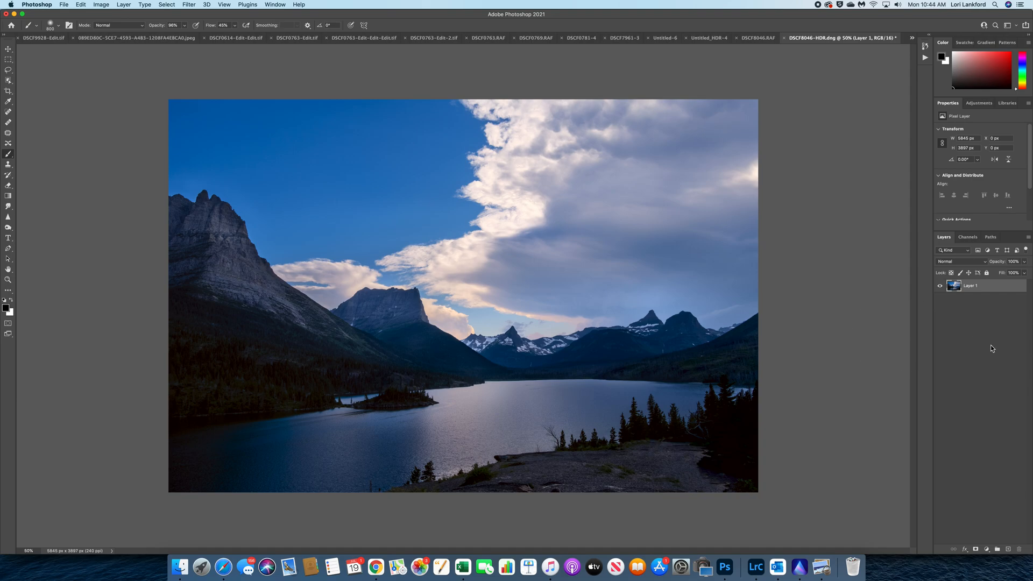